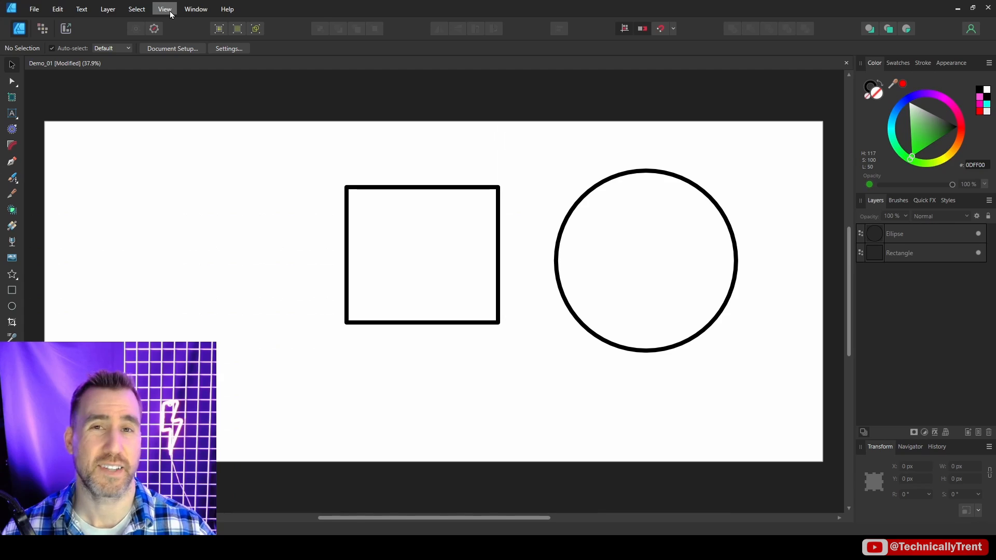
# Resize the rectangle narrower, then flood-fill its inside blue as a separate curve beneath it
pyautogui.click(164, 8)
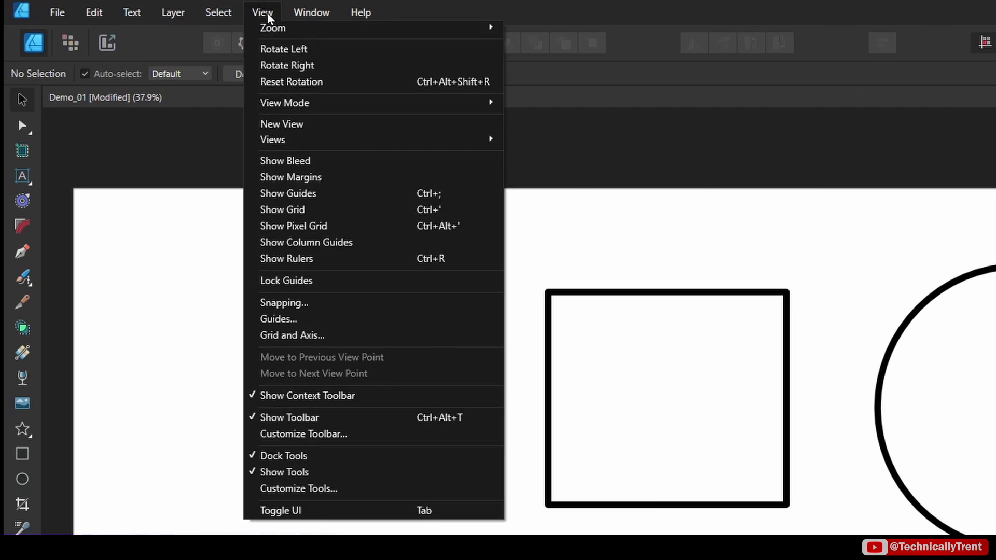
pyautogui.moveTo(372, 501)
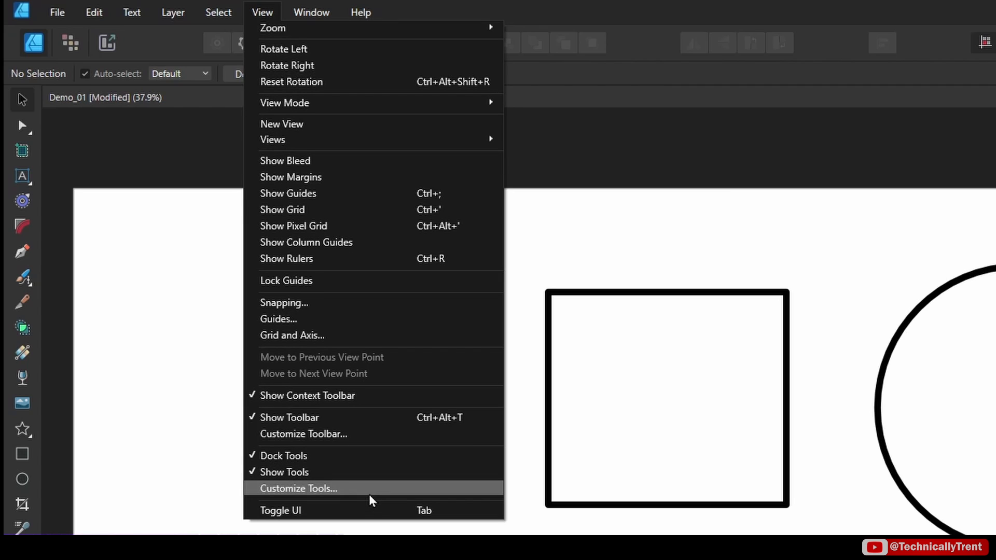
pyautogui.click(297, 489)
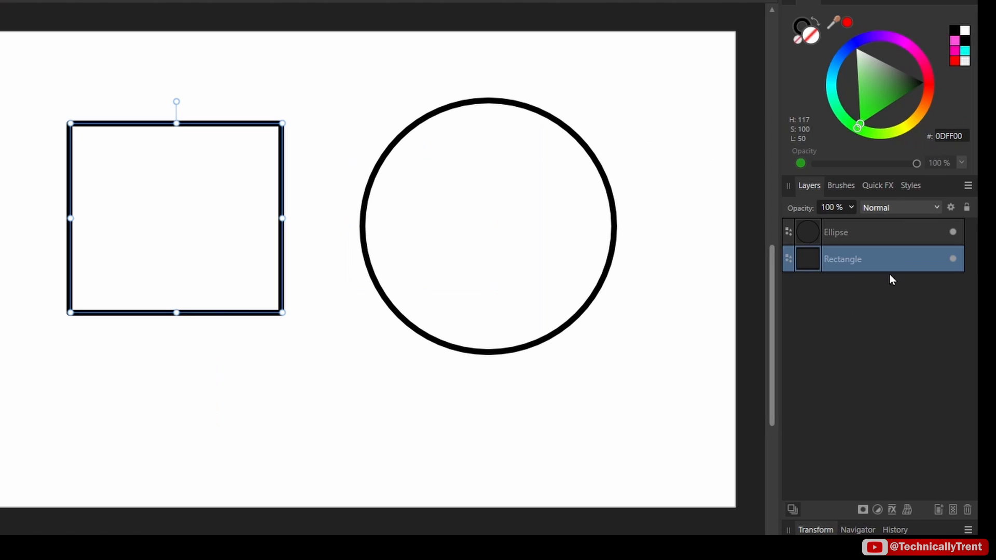
pyautogui.moveTo(829, 262)
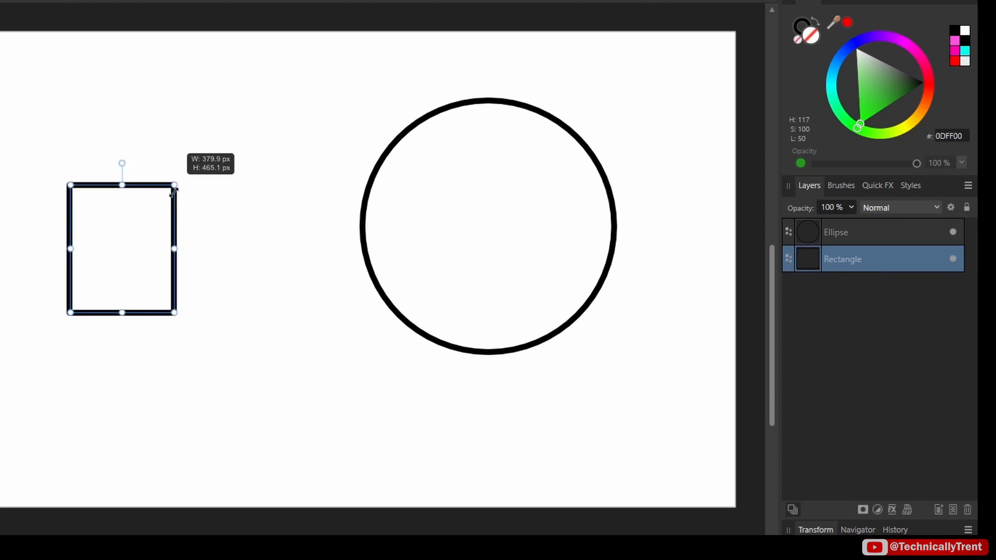
pyautogui.moveTo(176, 192); pyautogui.dragTo(283, 124)
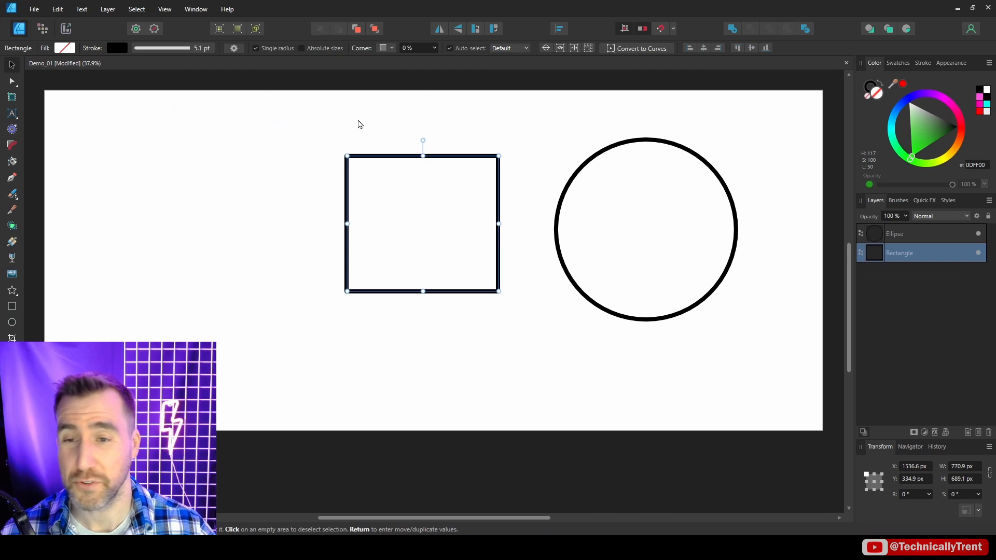
pyautogui.moveTo(12, 162)
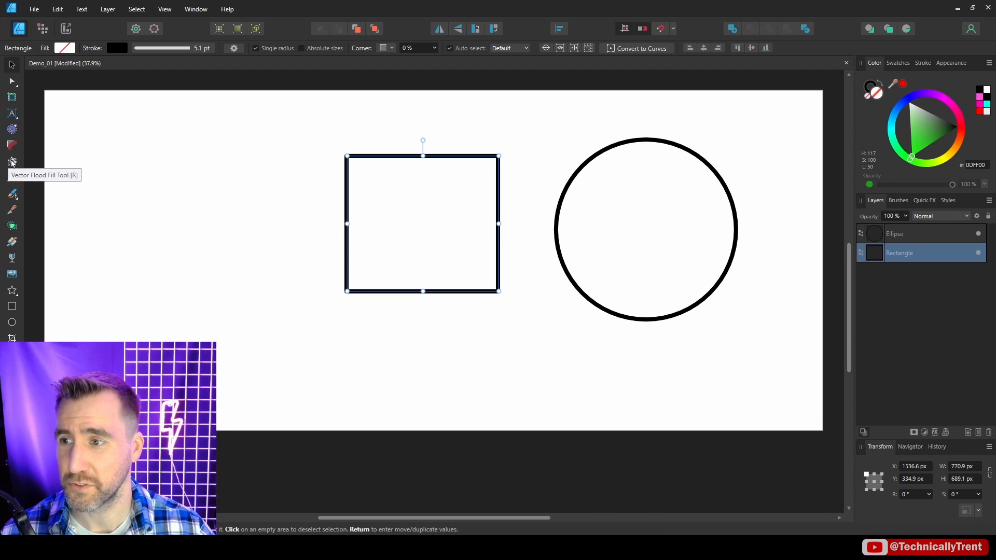
pyautogui.click(11, 161)
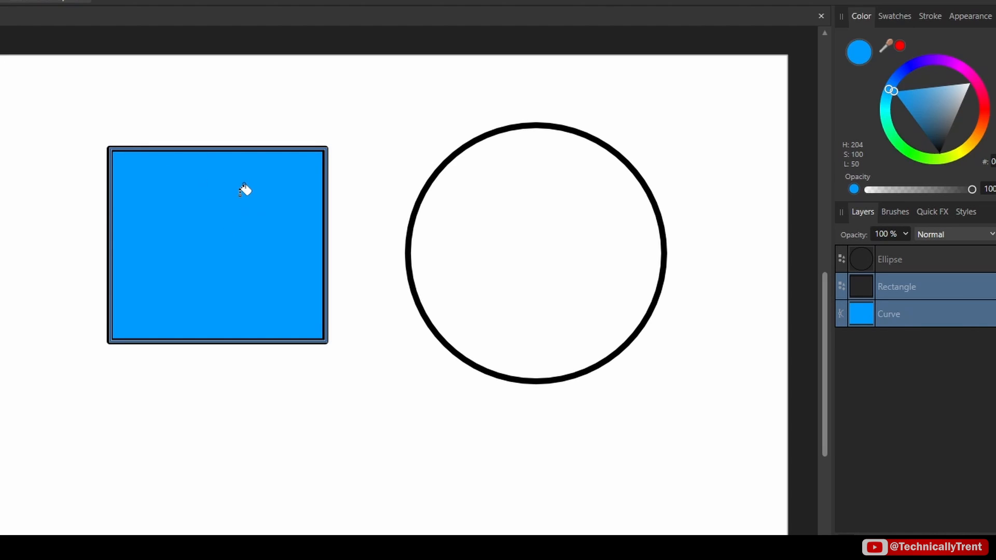
pyautogui.moveTo(850, 332)
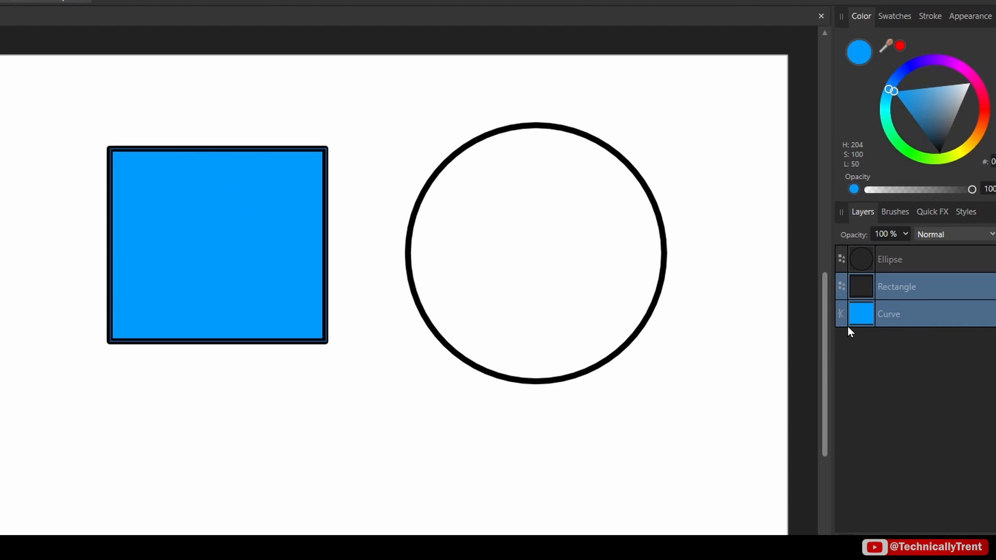
pyautogui.moveTo(863, 322)
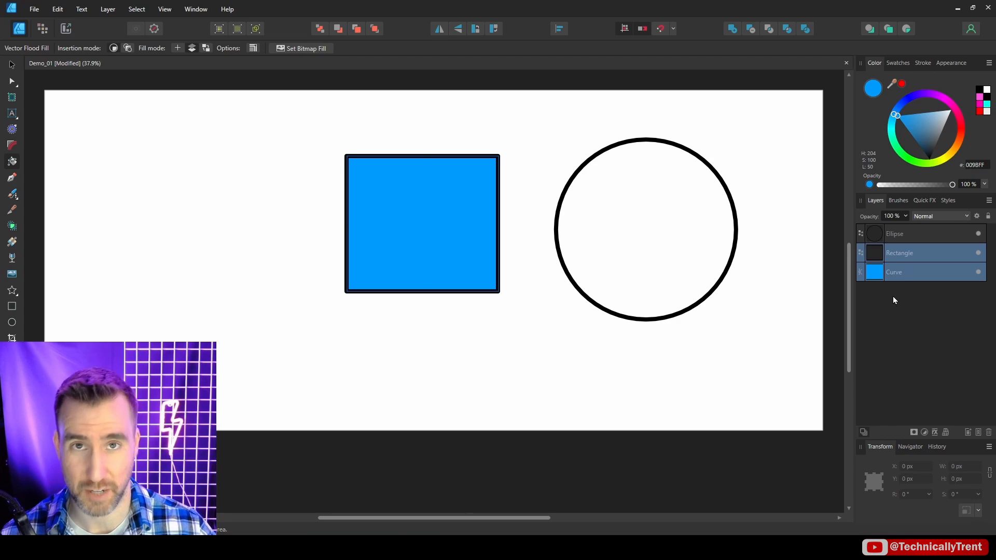
# Select the circle and flood-fill it with a solid green colour
pyautogui.click(894, 233)
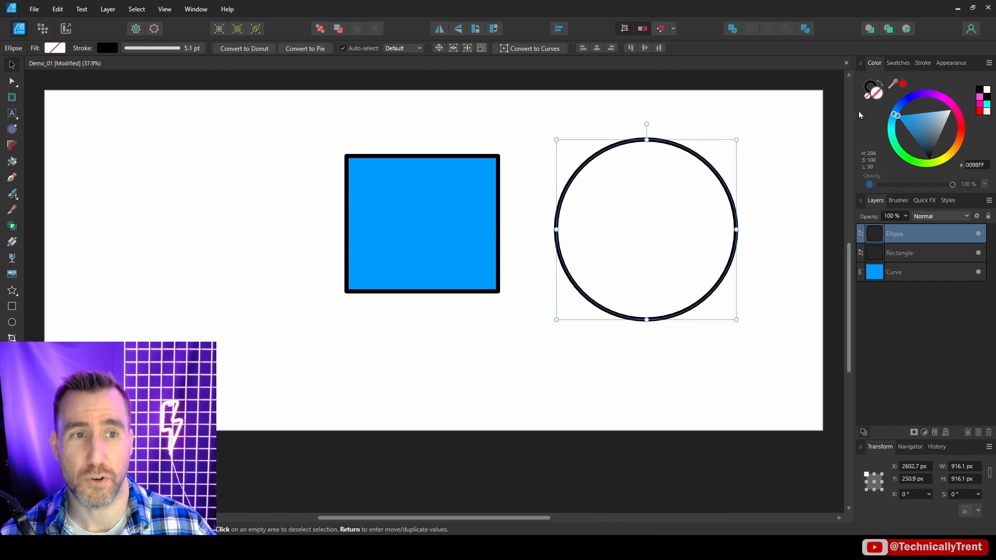
pyautogui.click(940, 98)
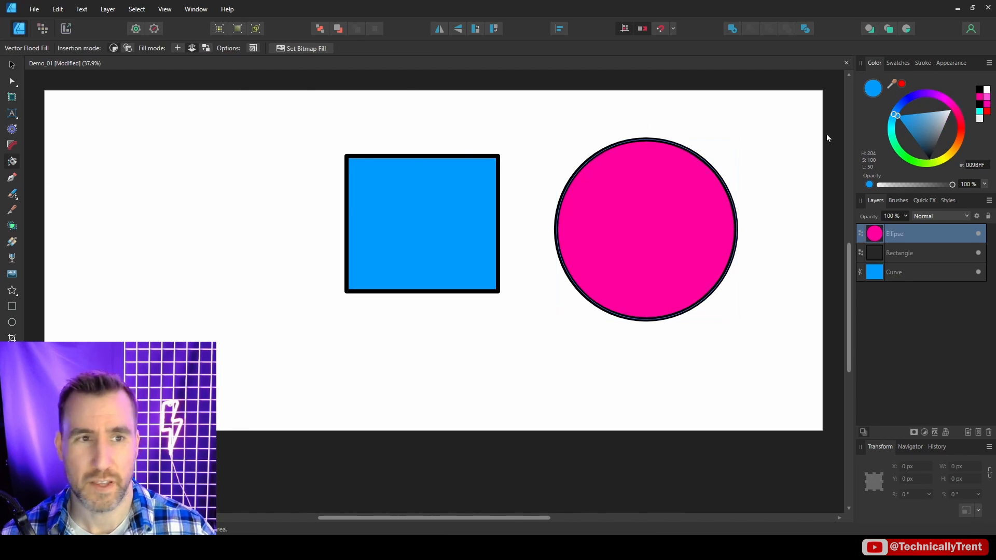
pyautogui.click(903, 152)
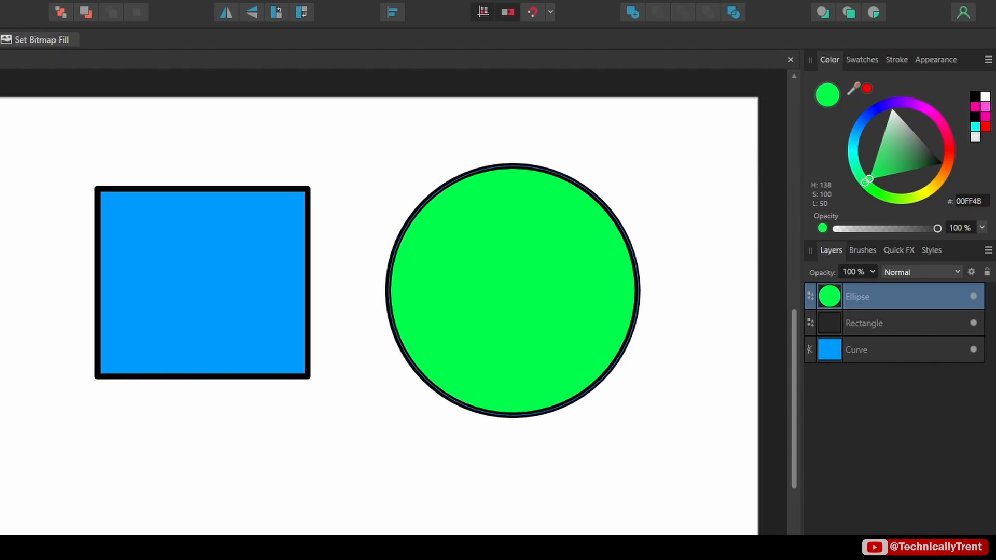
pyautogui.click(513, 290)
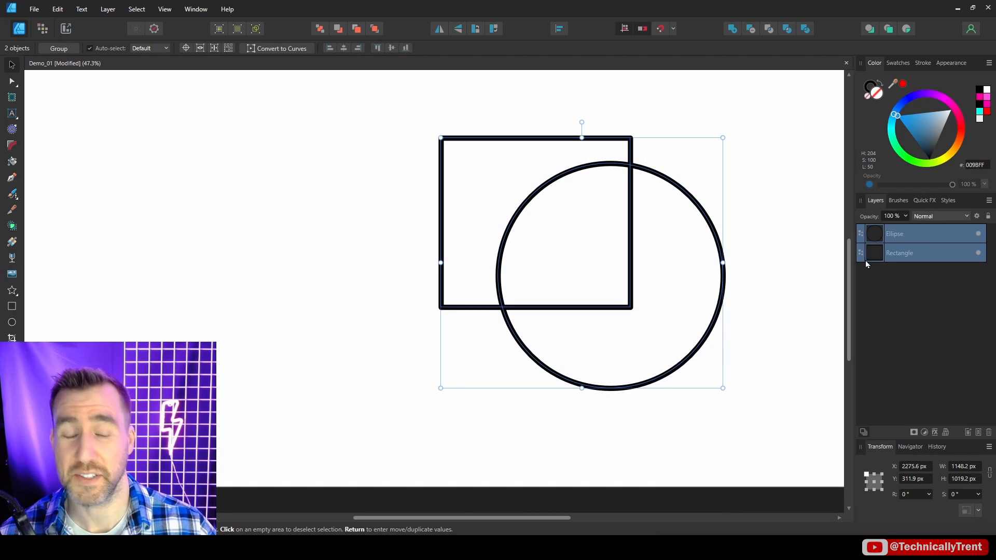
pyautogui.moveTo(663, 128)
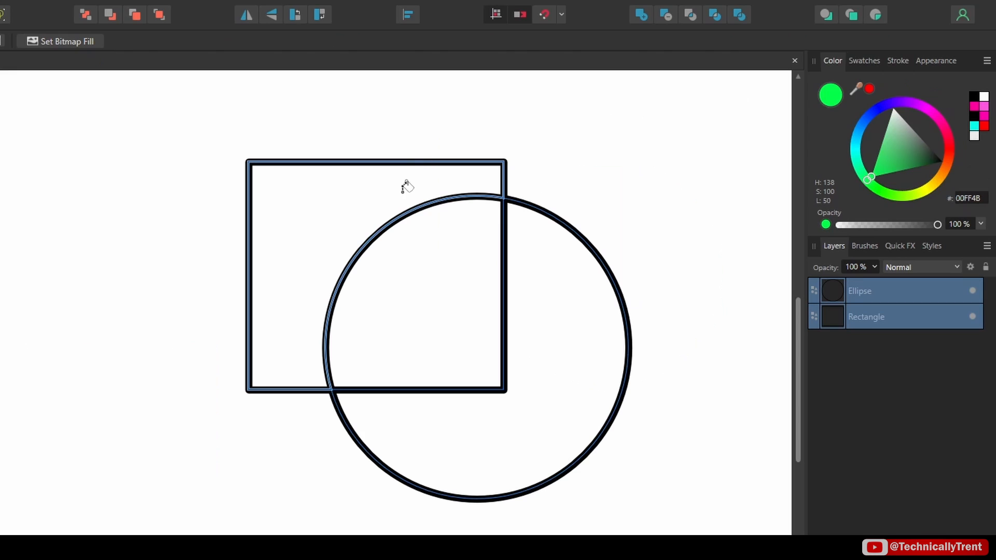
pyautogui.moveTo(327, 215)
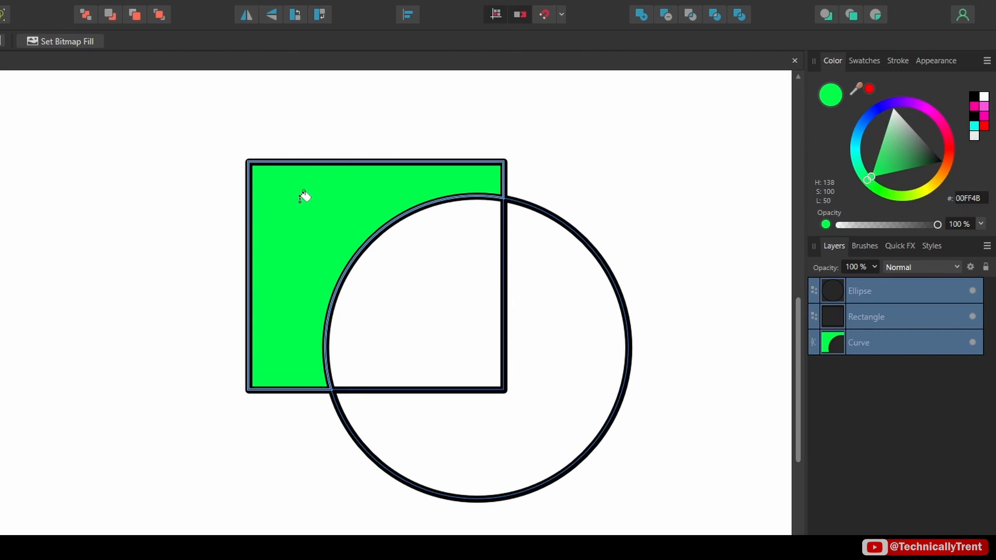
# Fill the overlapping shapes' regions and select the green and magenta filled results
pyautogui.click(926, 112)
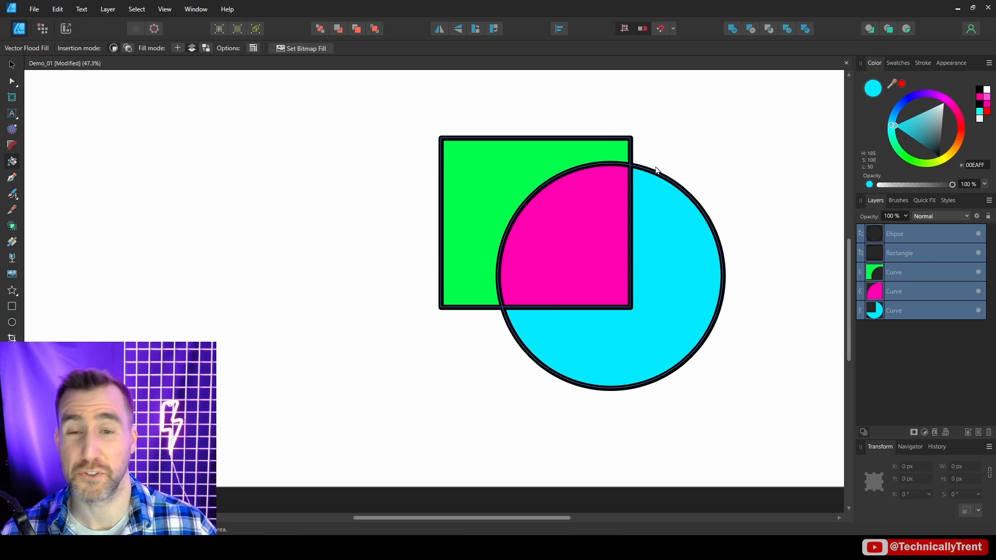
pyautogui.moveTo(568, 124)
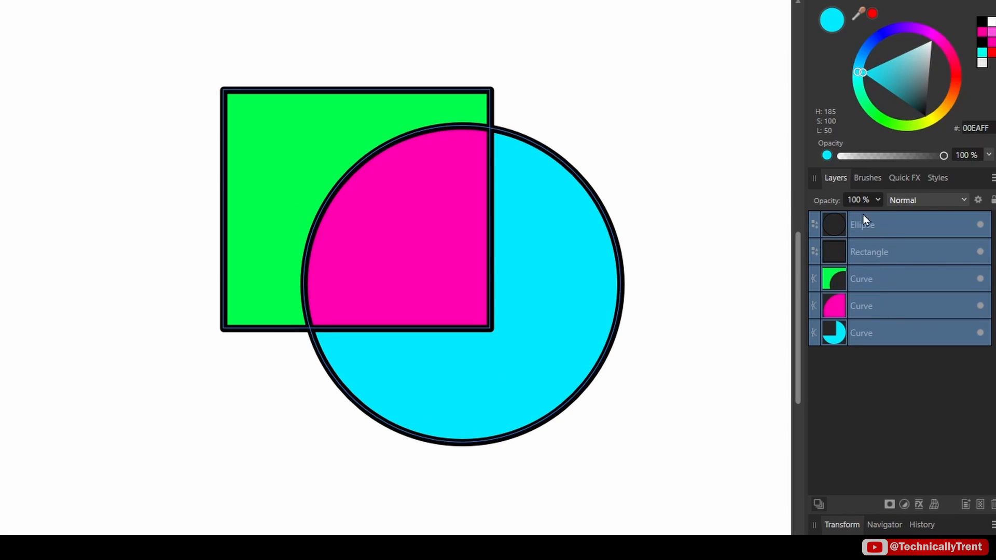
pyautogui.click(882, 278)
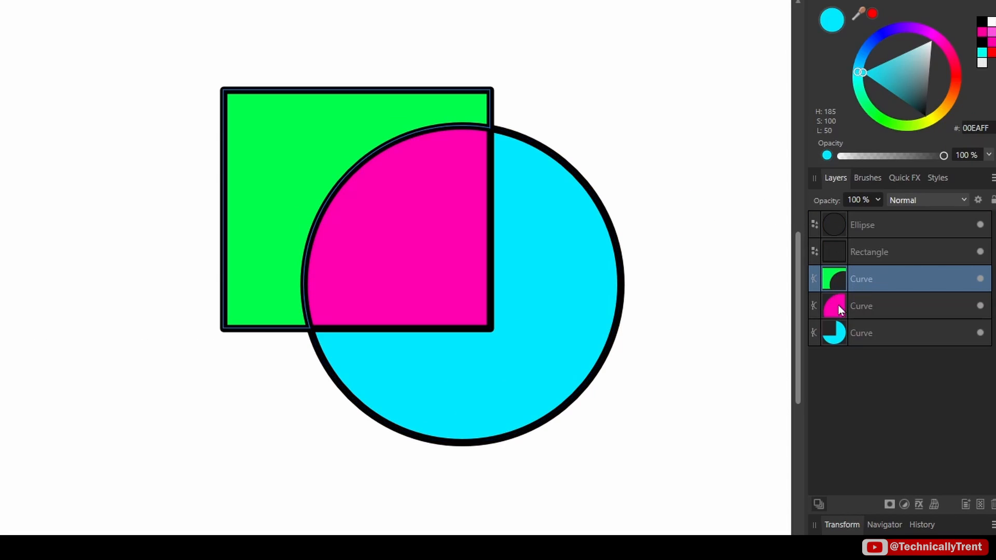
pyautogui.click(881, 333)
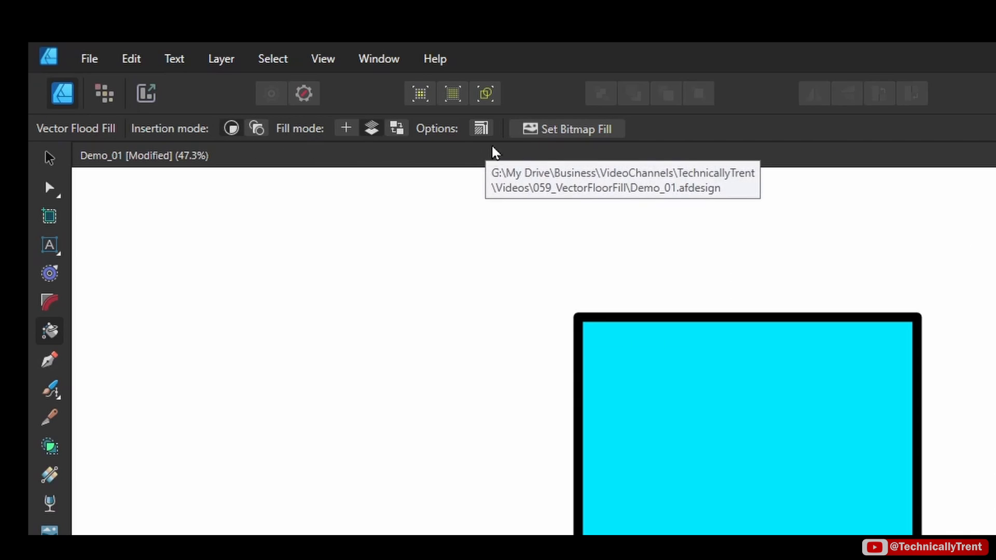
pyautogui.moveTo(255, 127)
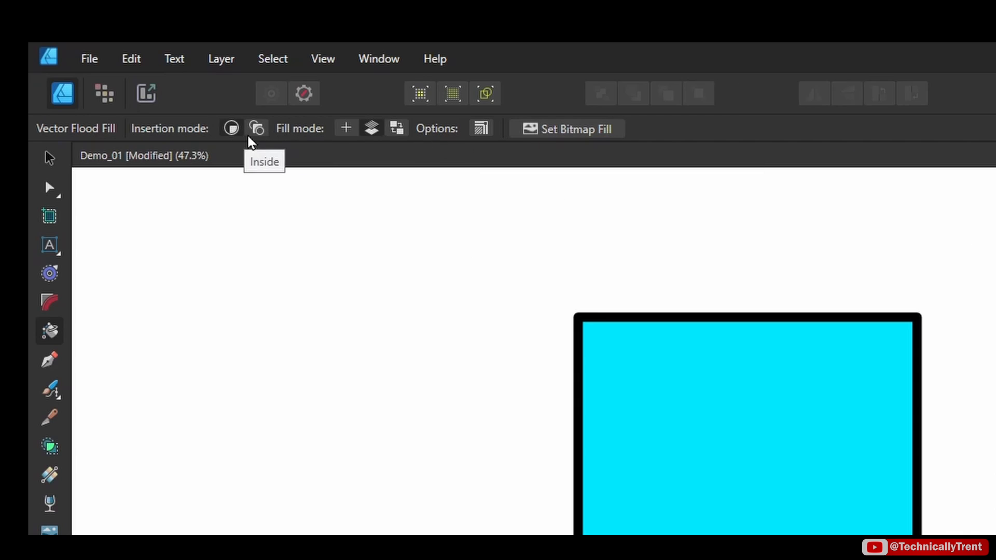
pyautogui.moveTo(251, 135)
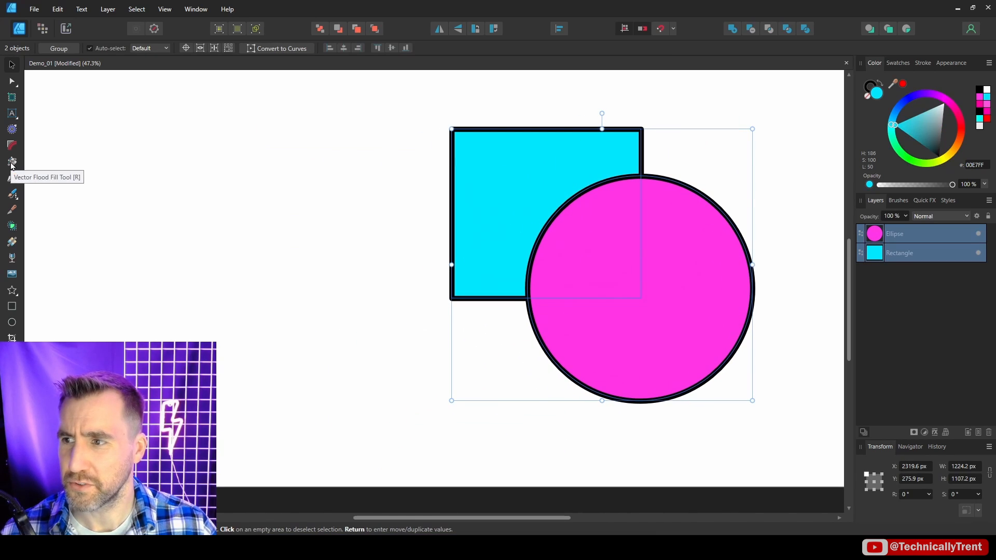
# Switch to Vector Flood Fill in Inside mode to fill the rectangle cyan and circle magenta directly
pyautogui.click(12, 161)
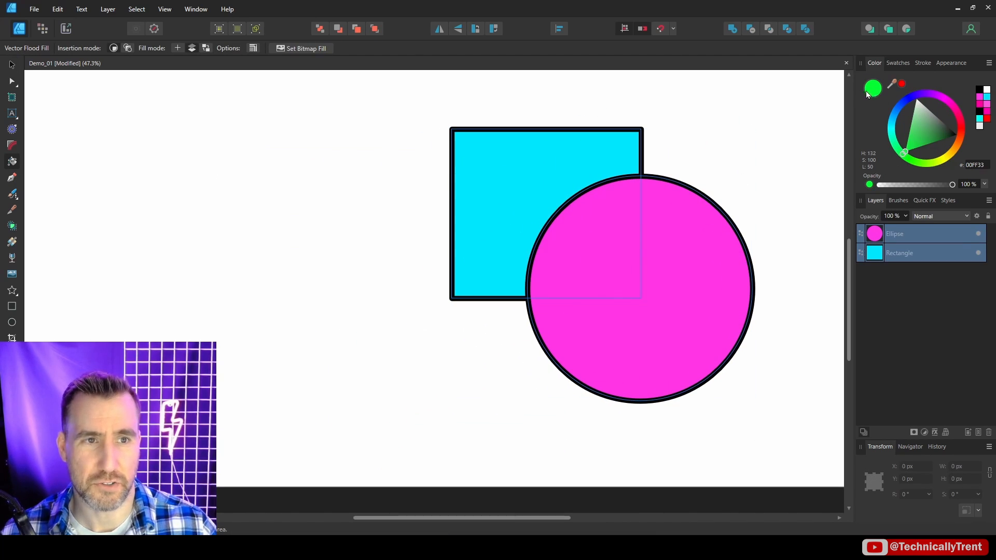
pyautogui.moveTo(82, 54)
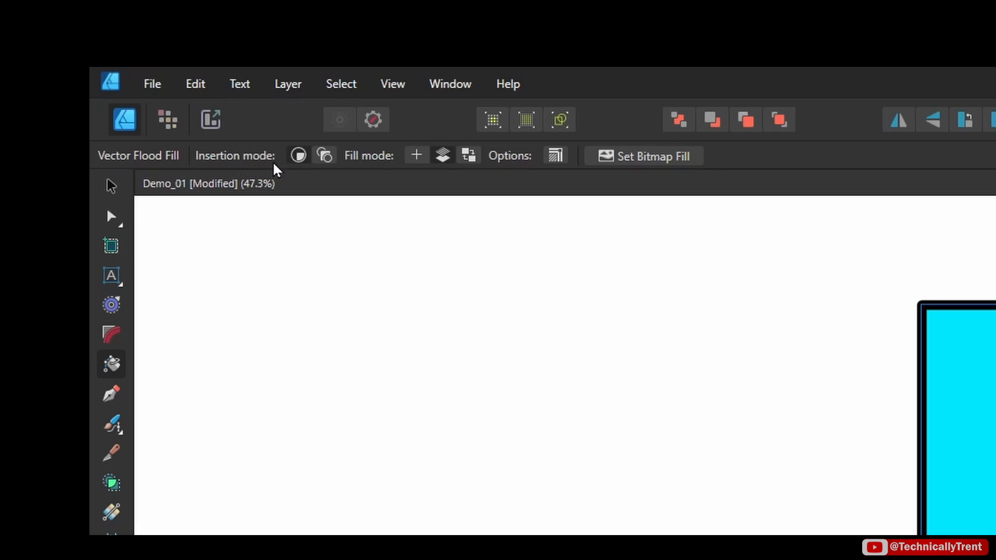
pyautogui.moveTo(288, 188)
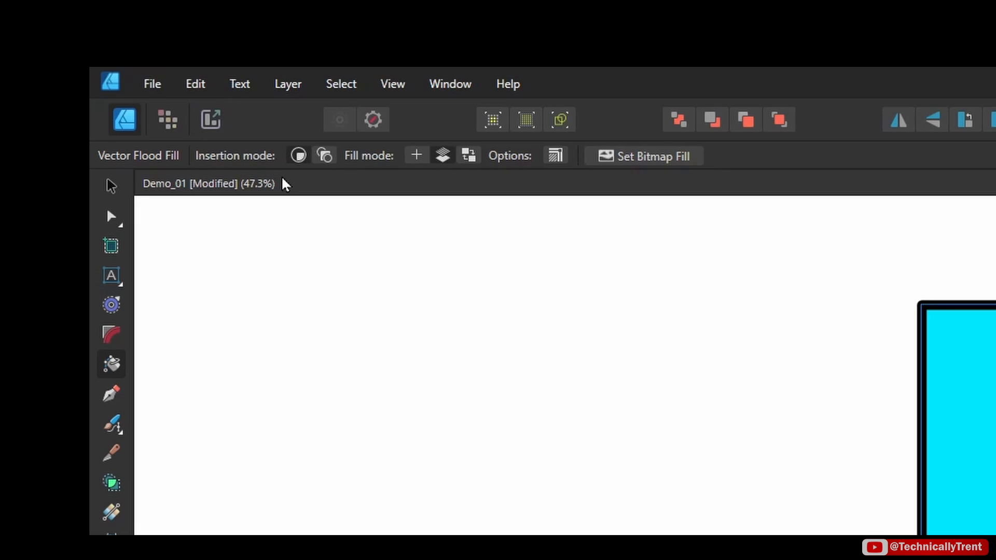
pyautogui.moveTo(298, 156)
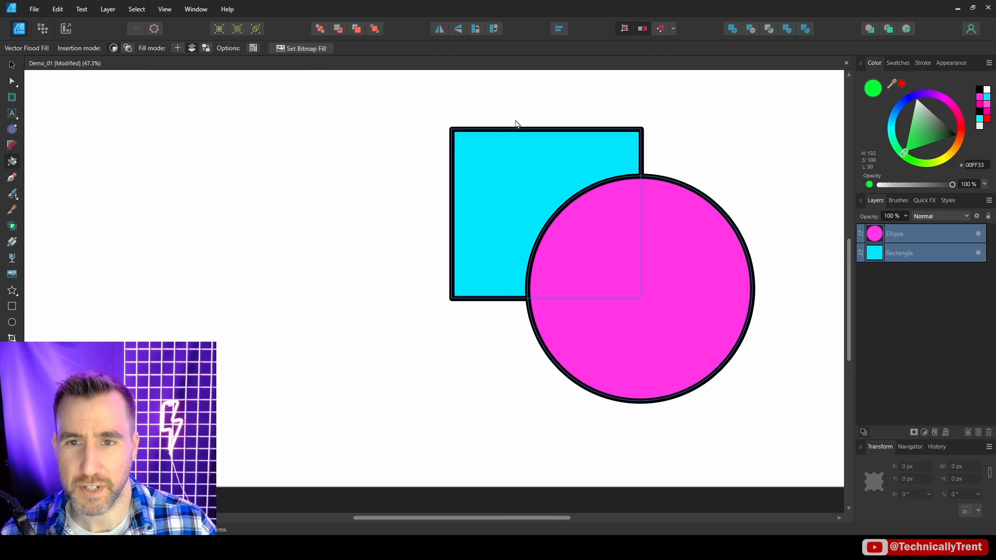
# Revert the rectangle to plain cyan with no separate green curve layer
pyautogui.click(534, 165)
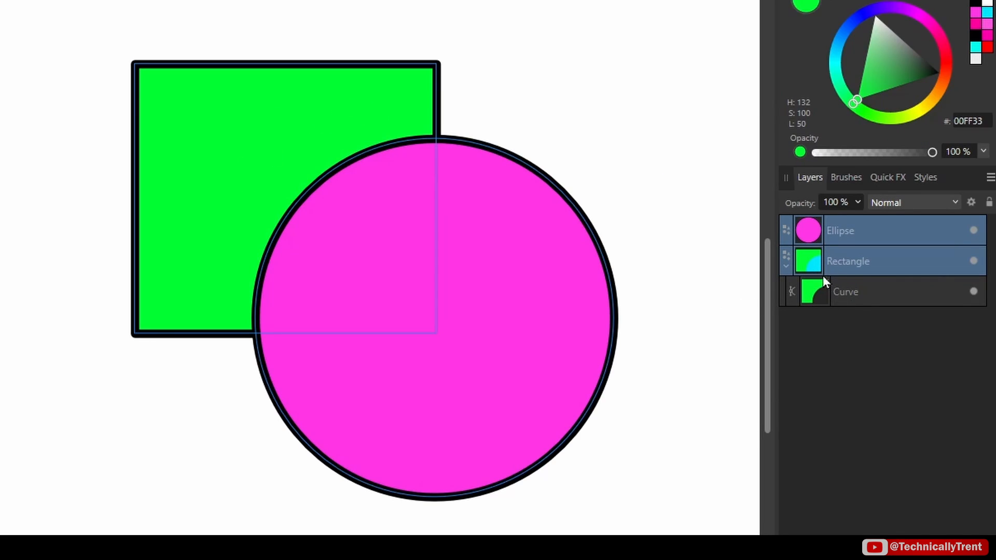
pyautogui.moveTo(808, 268)
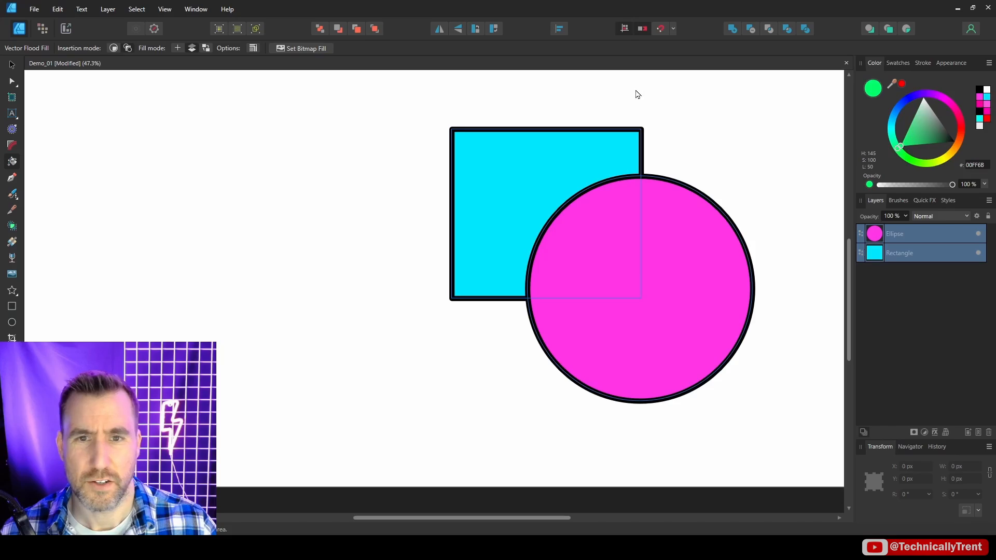
pyautogui.click(528, 156)
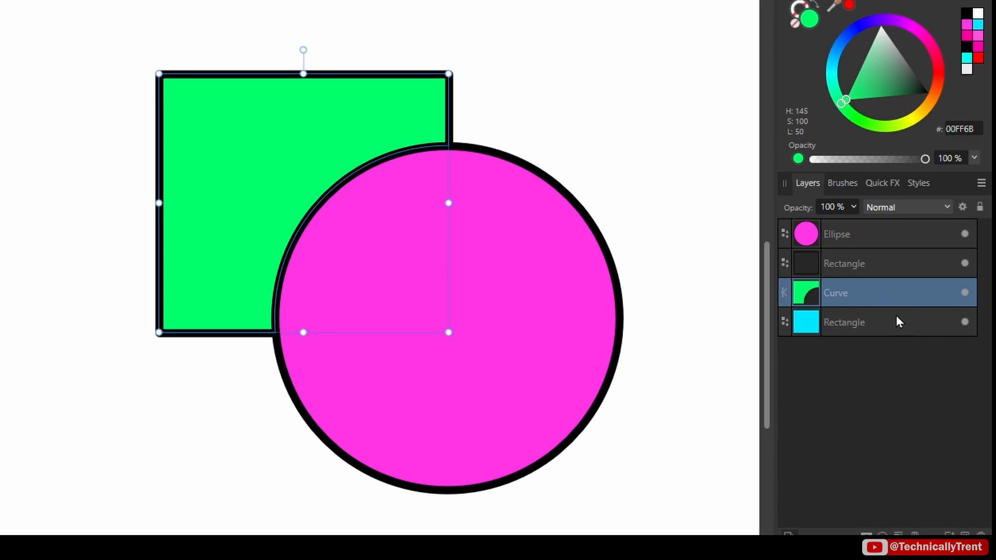
pyautogui.click(844, 263)
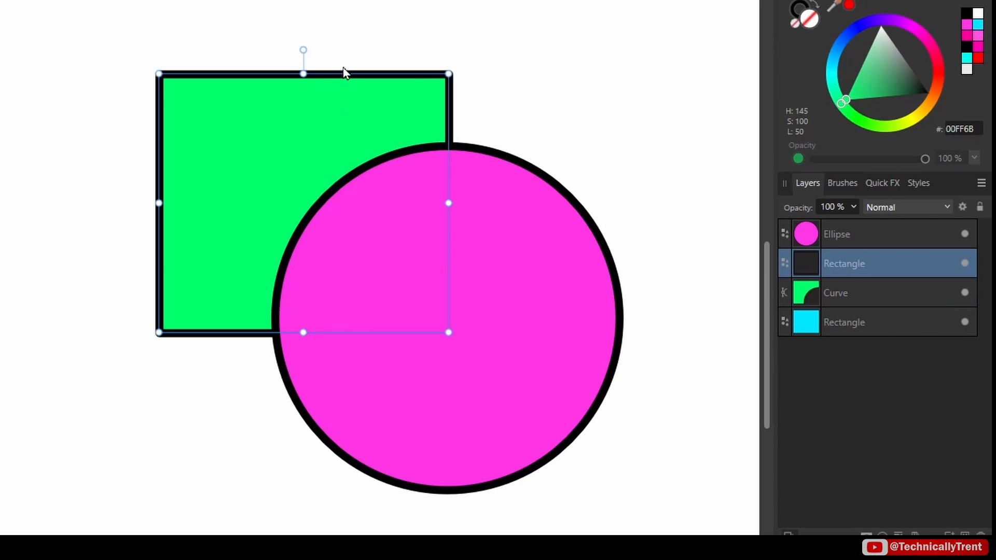
pyautogui.click(835, 293)
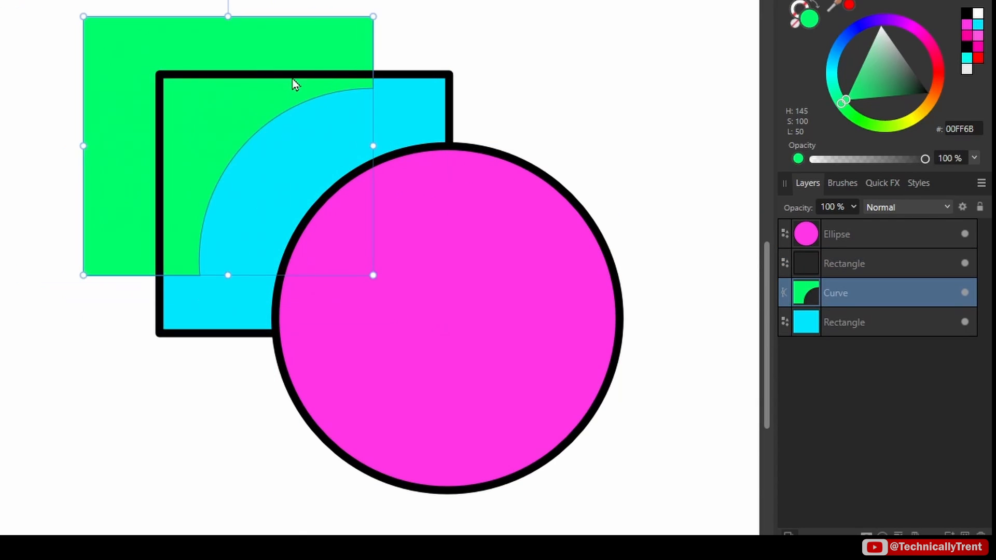
pyautogui.click(865, 322)
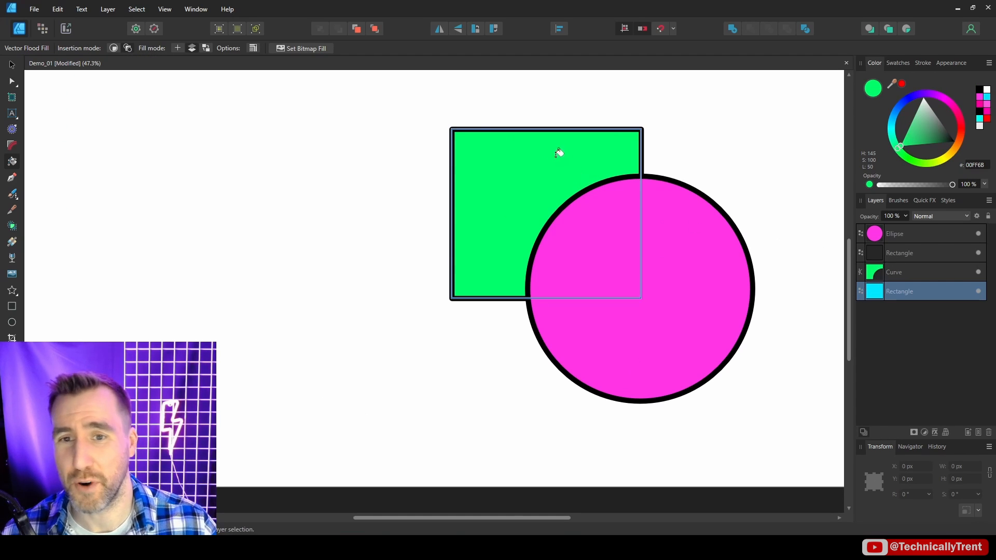
pyautogui.click(903, 272)
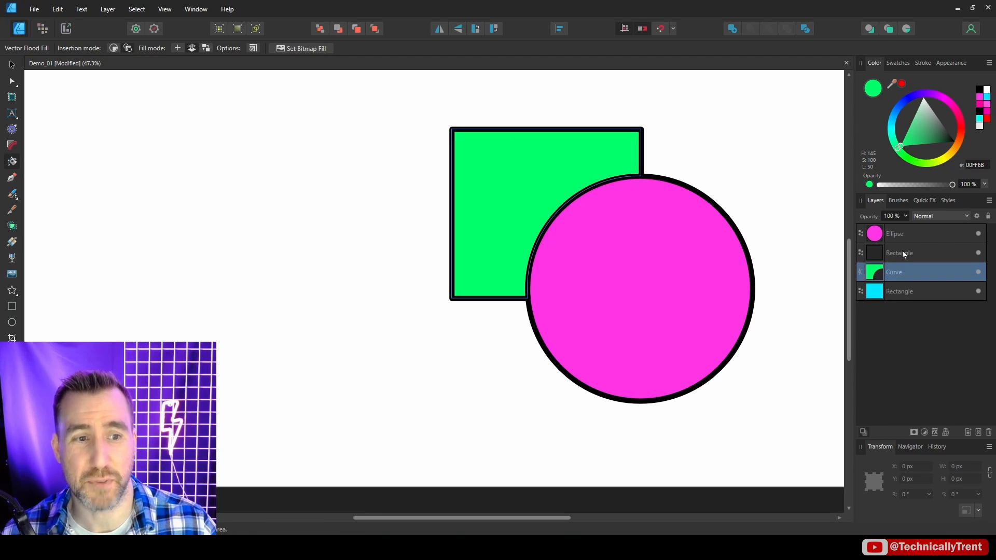
pyautogui.click(914, 291)
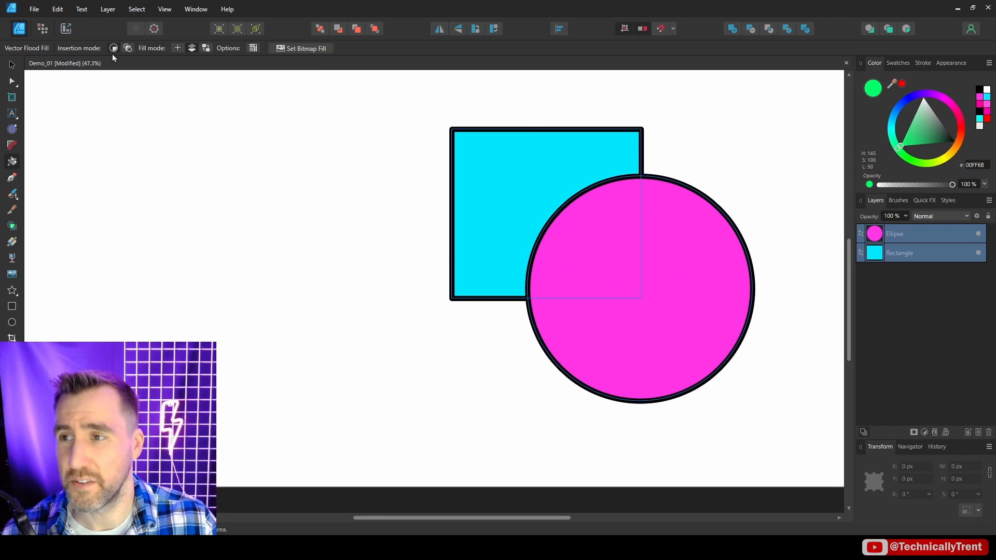
pyautogui.moveTo(113, 47)
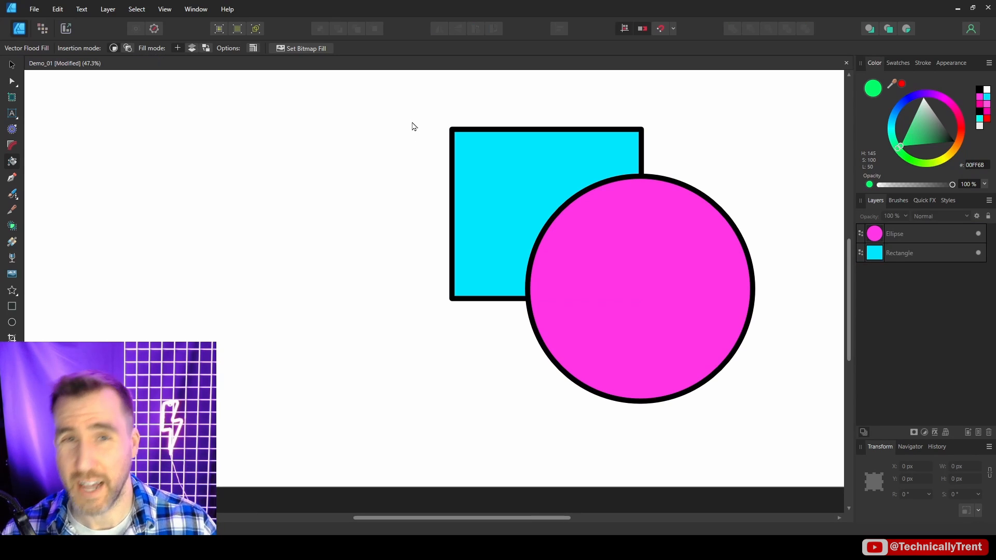
pyautogui.moveTo(172, 58)
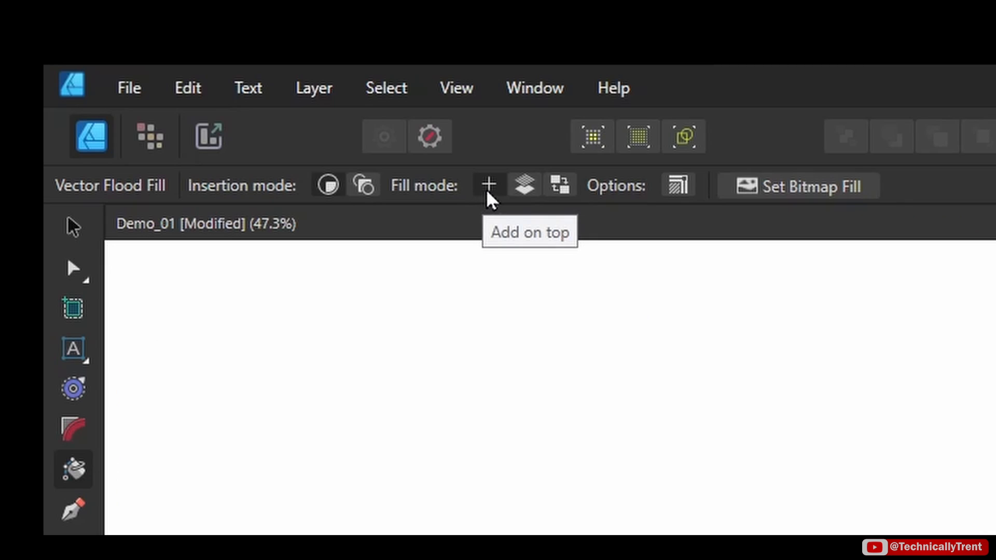
pyautogui.moveTo(474, 213)
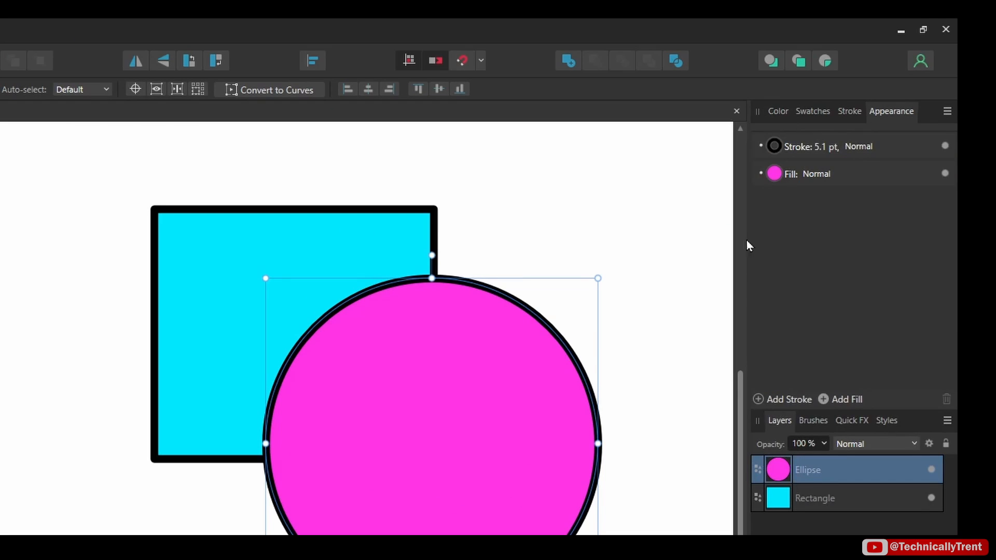
# Select the pink circle to show its stacked stroke and fill properties
pyautogui.click(196, 9)
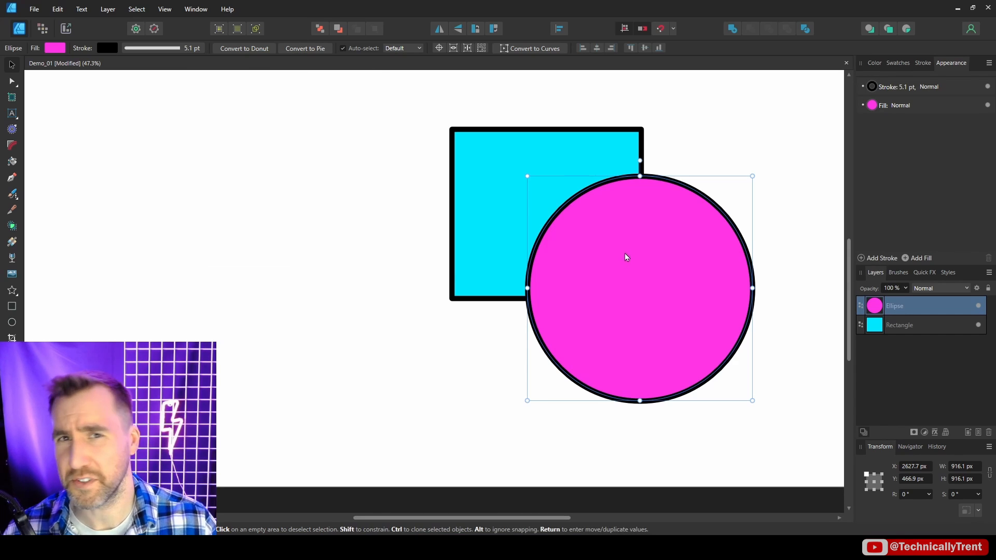
pyautogui.moveTo(669, 251)
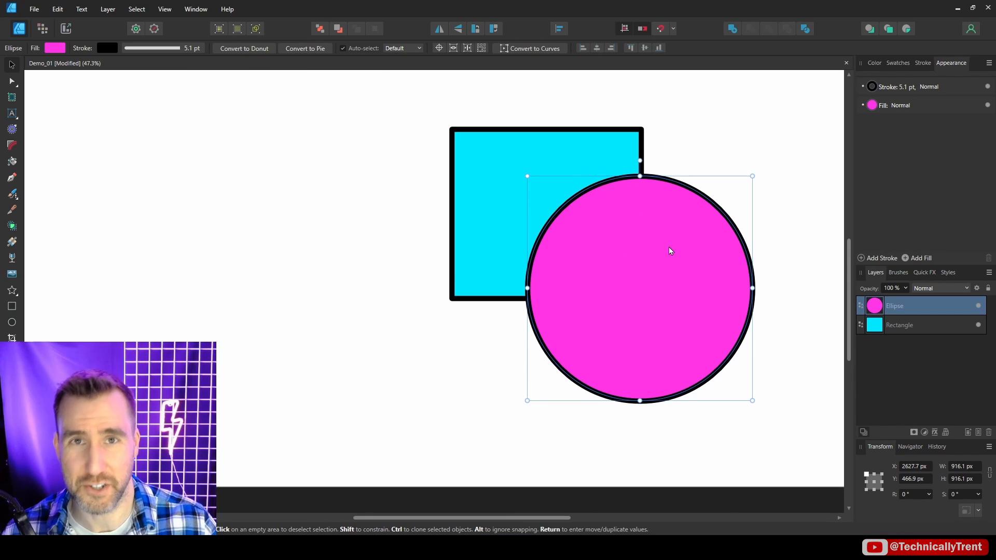
pyautogui.moveTo(679, 279)
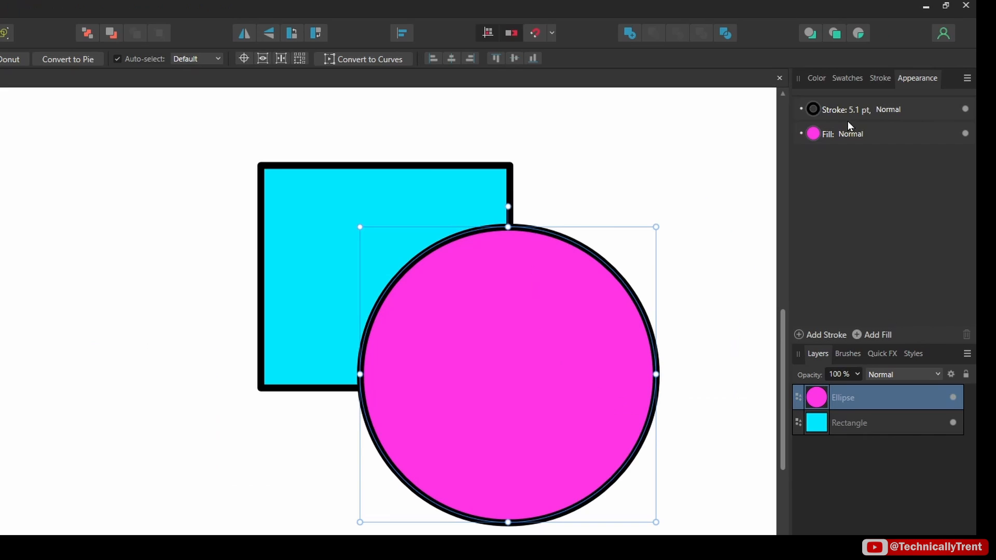
pyautogui.moveTo(875, 262)
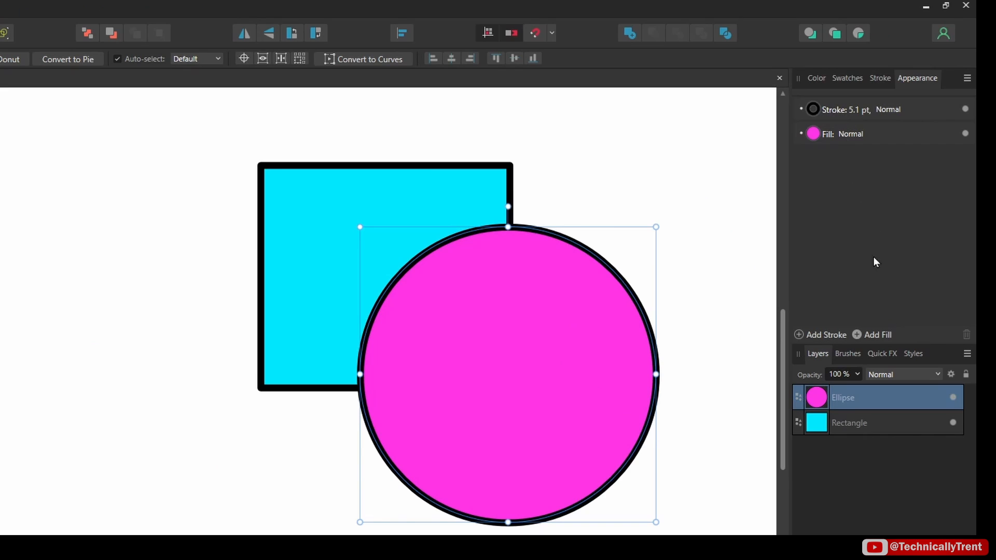
# Add a thick blue stroke and a green stroke around the circle's black outline
pyautogui.click(812, 109)
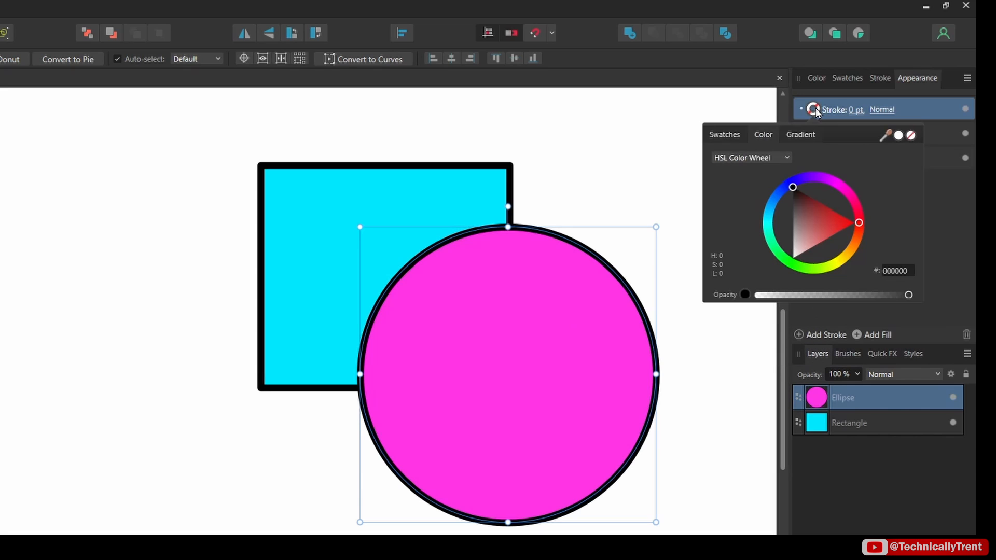
pyautogui.click(846, 193)
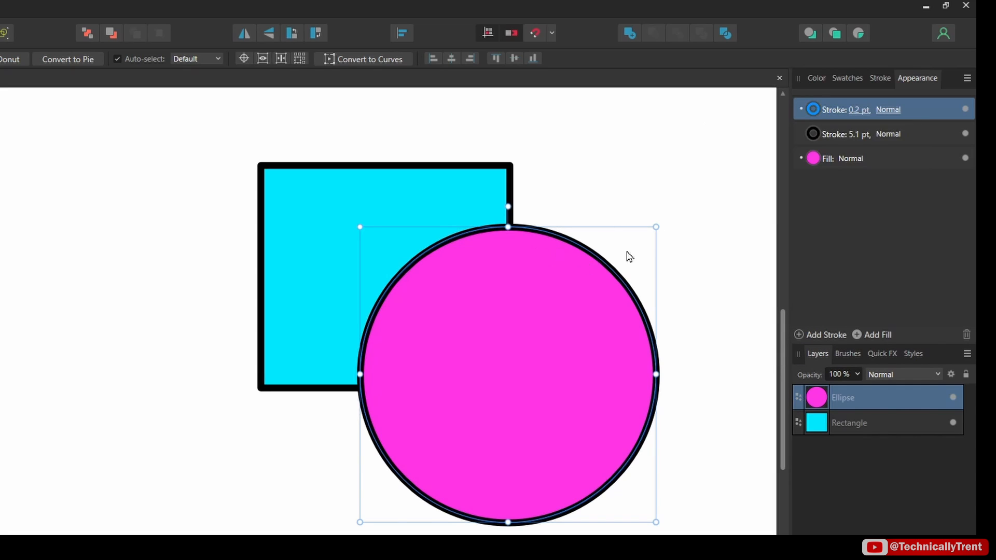
pyautogui.moveTo(861, 117)
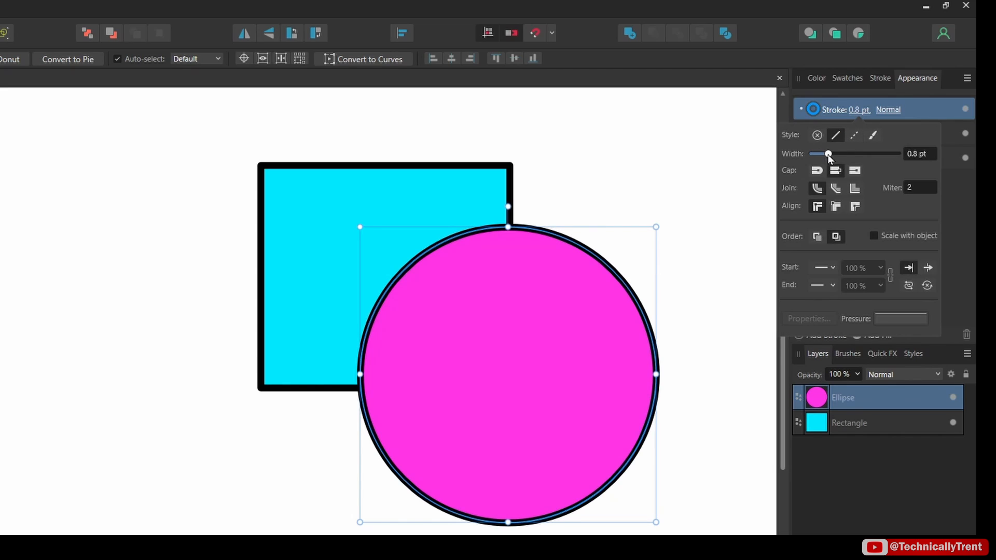
pyautogui.moveTo(828, 153); pyautogui.dragTo(869, 153)
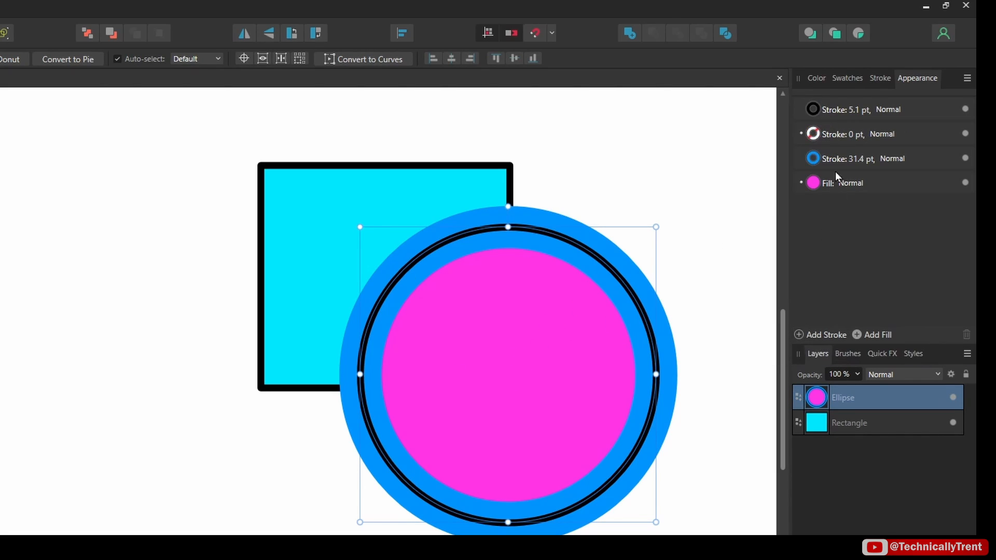
pyautogui.click(812, 134)
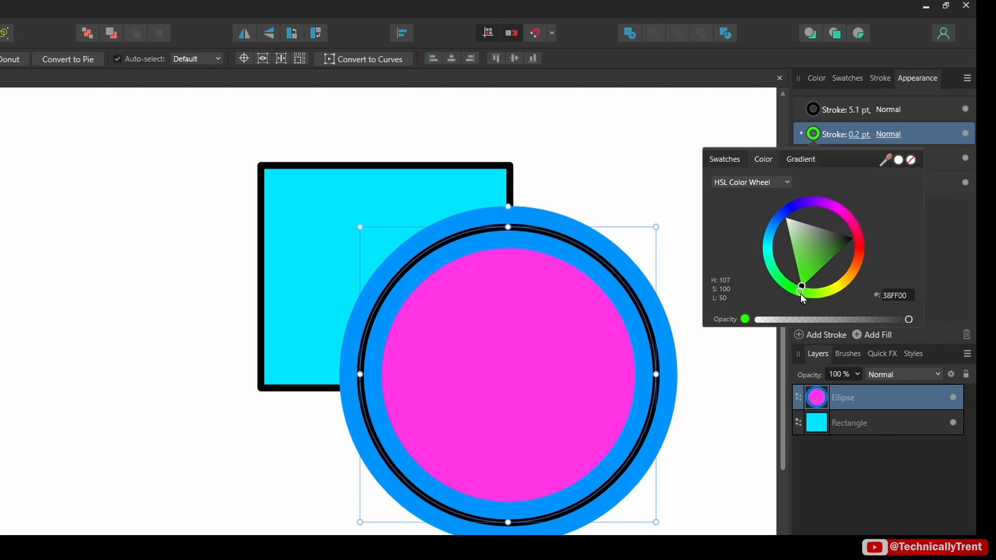
pyautogui.click(859, 134)
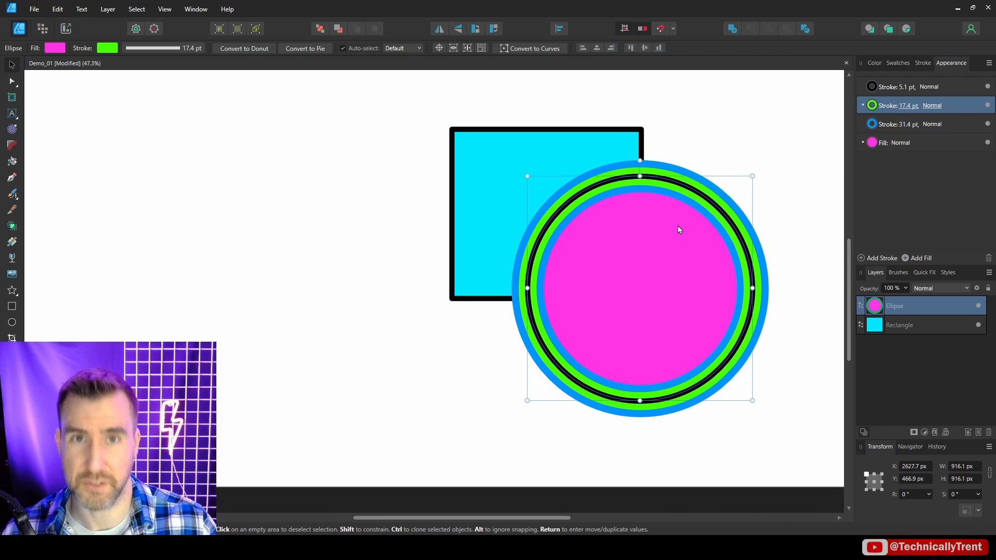
# Add an extra fill over the circle and turn it into a light grey gradient
pyautogui.click(901, 124)
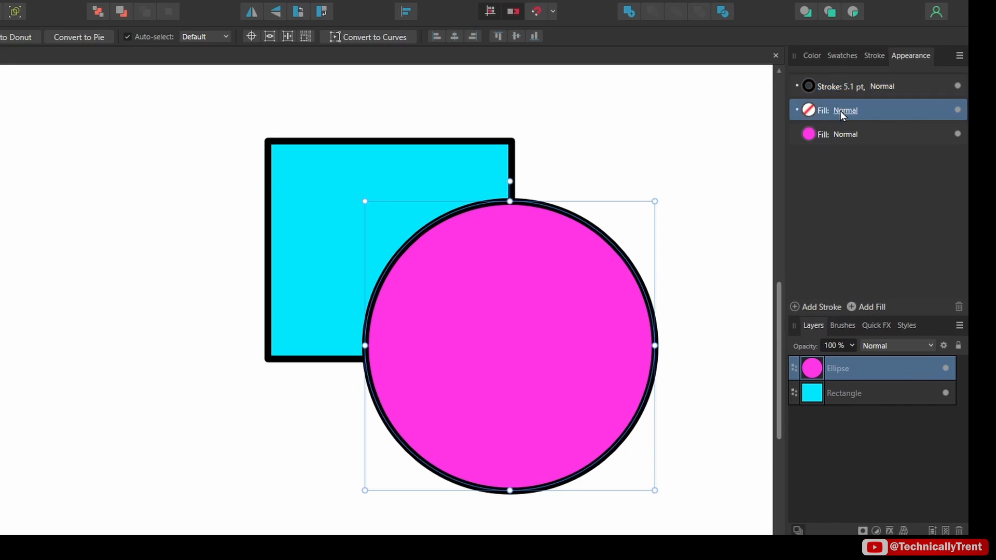
pyautogui.click(808, 110)
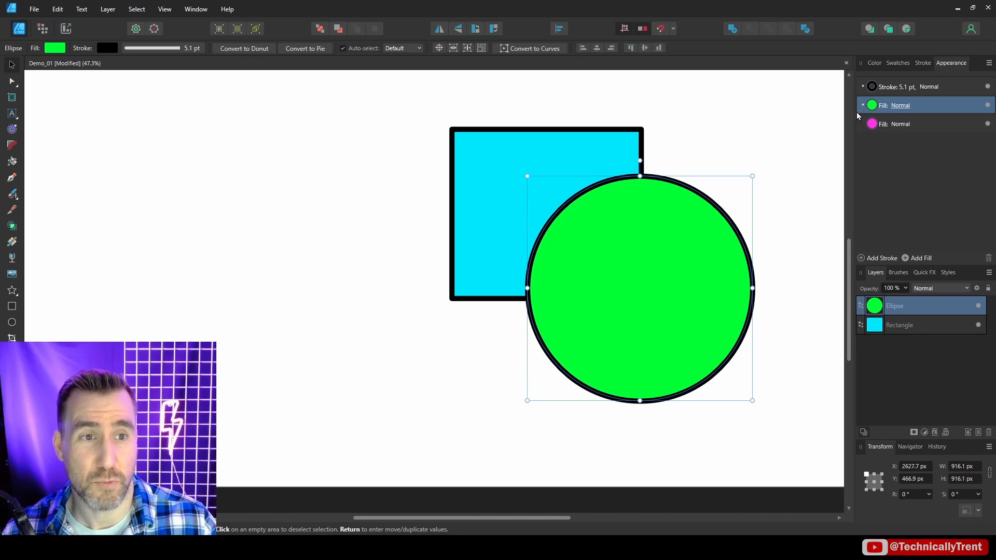
pyautogui.moveTo(12, 242)
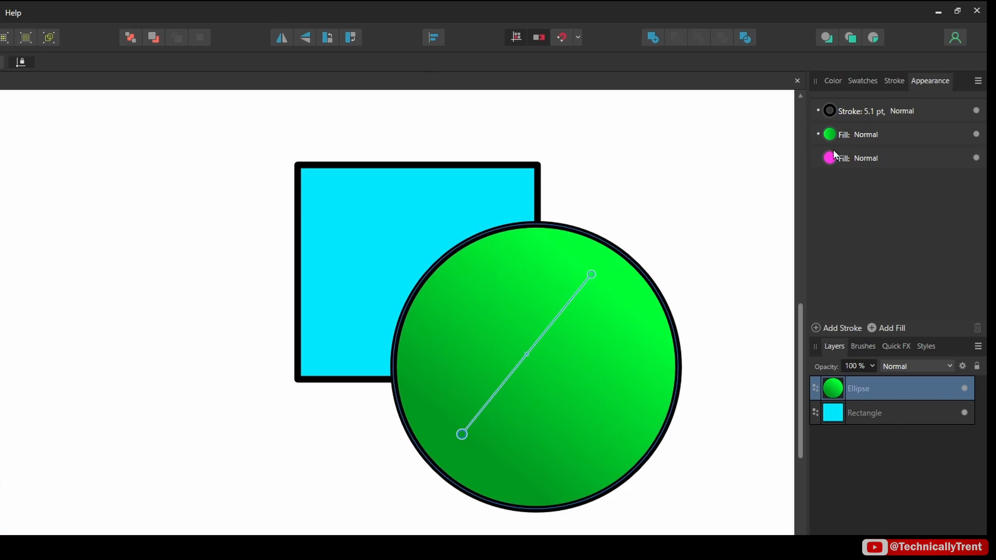
pyautogui.click(833, 80)
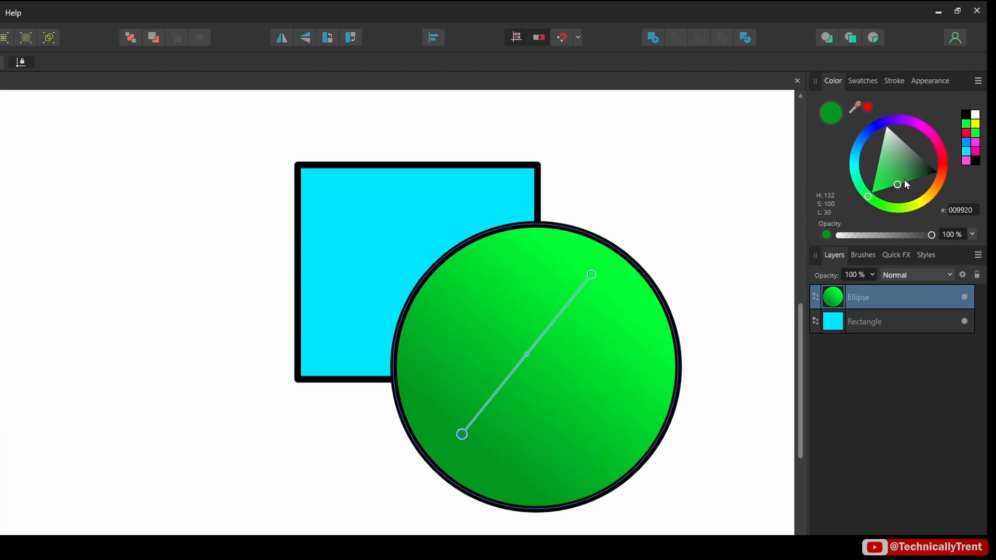
pyautogui.click(894, 131)
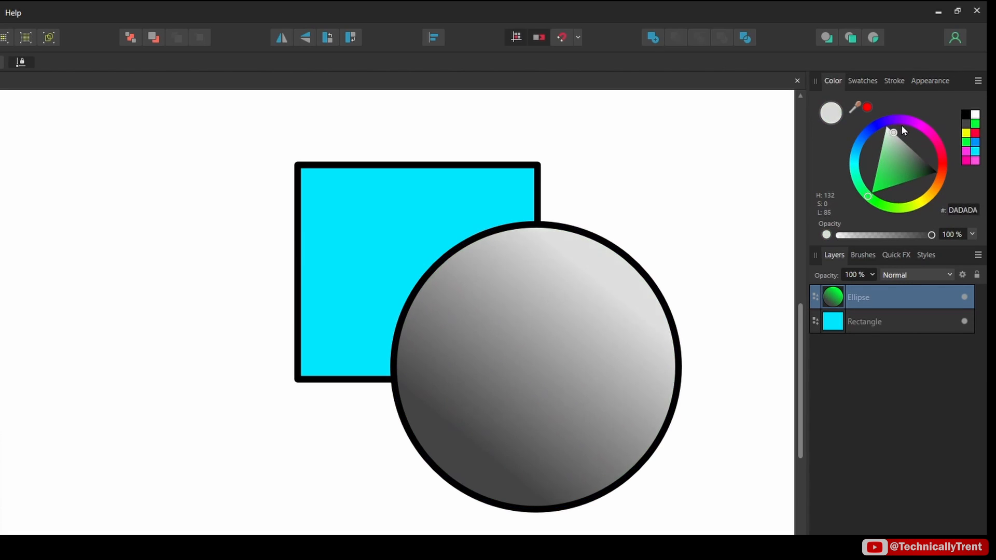
# Choose a blend mode for the circle's gradient fill from the blend options
pyautogui.click(930, 81)
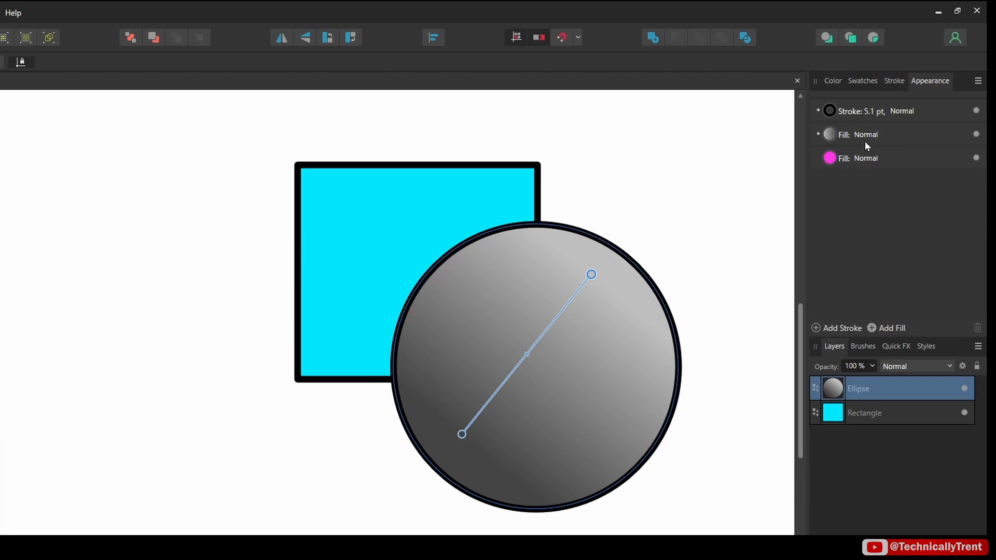
pyautogui.click(865, 135)
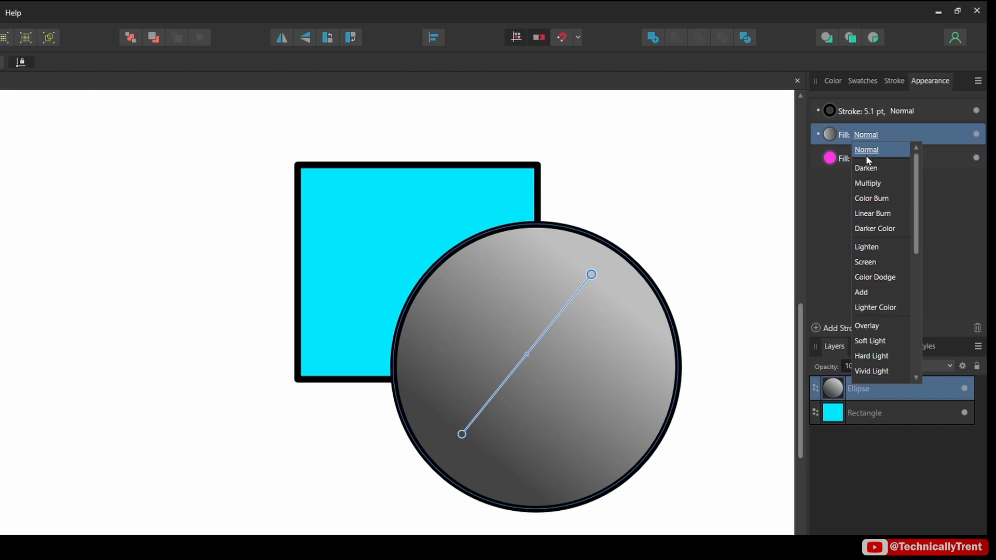
pyautogui.click(867, 183)
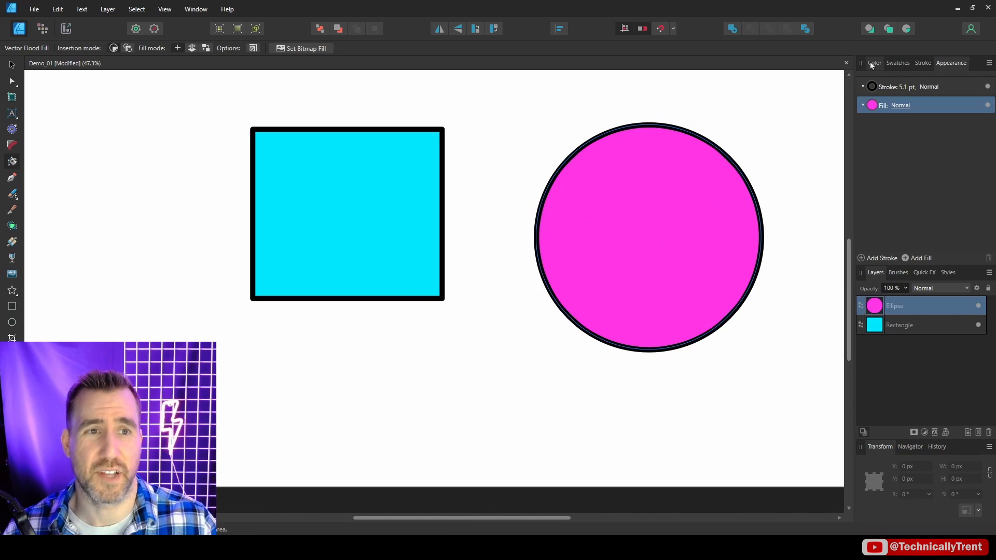
# Set the circle's base fill green and pick magenta for the added fills
pyautogui.click(874, 63)
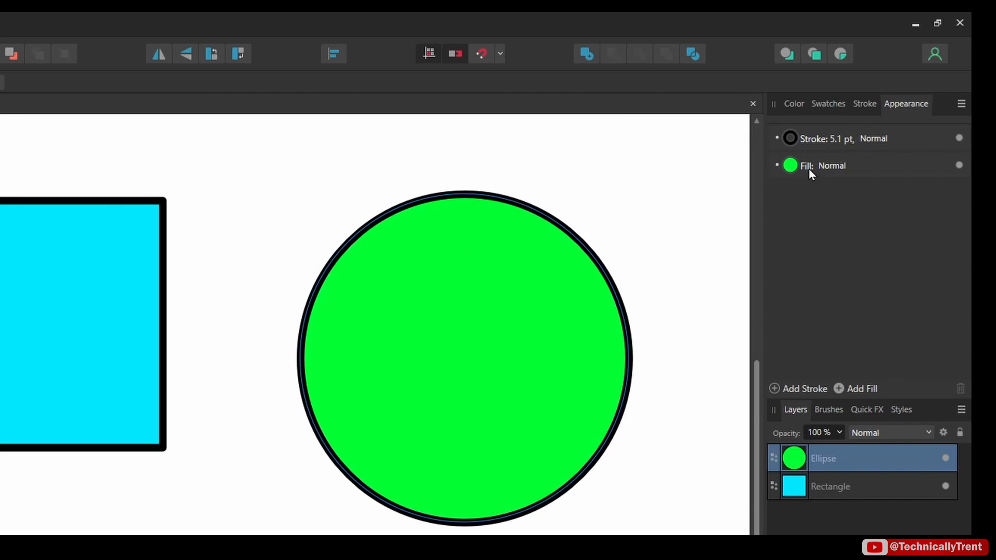
pyautogui.moveTo(808, 185)
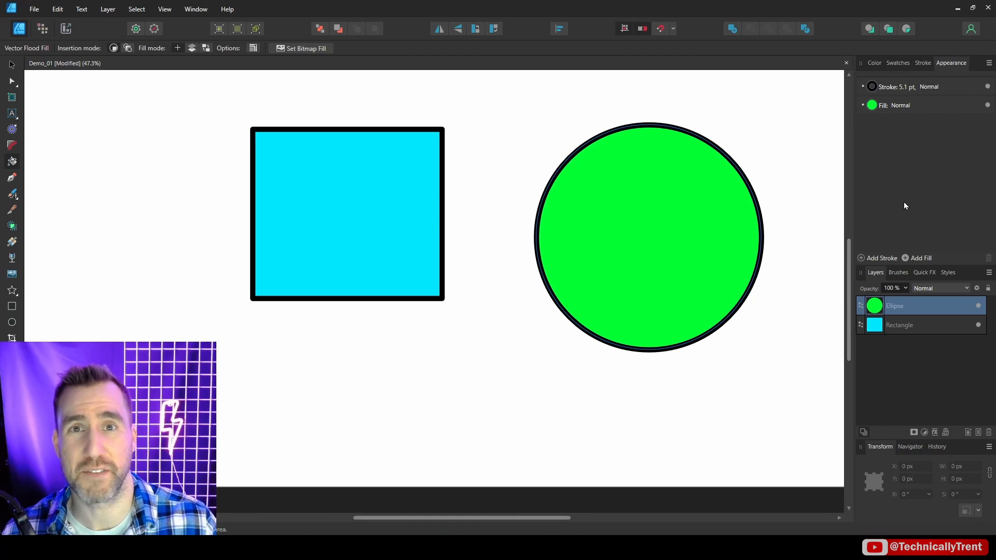
pyautogui.click(874, 63)
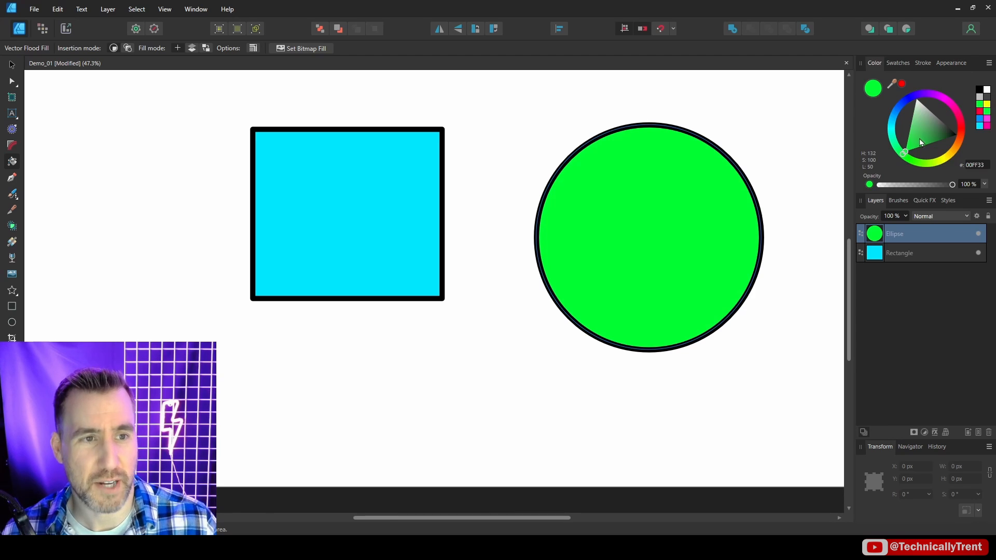
pyautogui.click(946, 102)
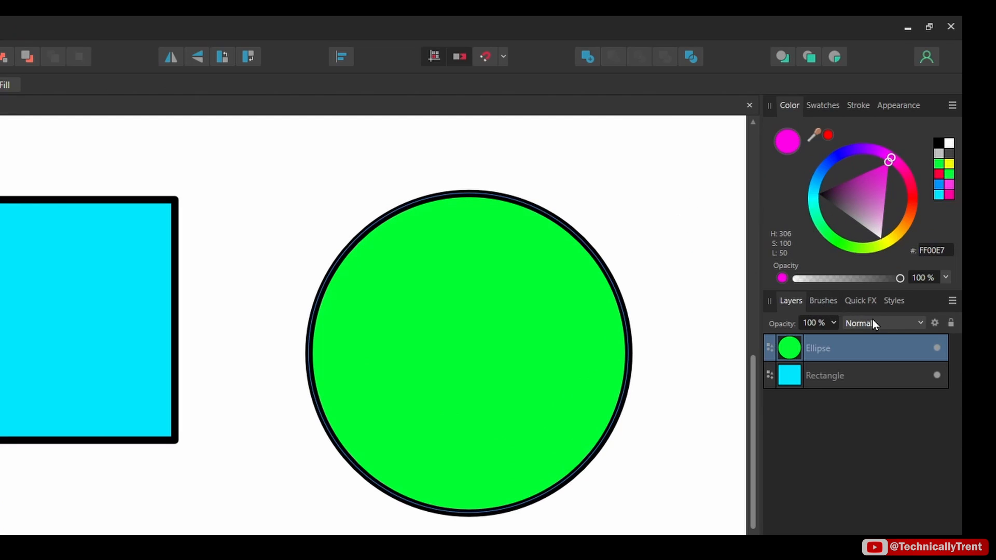
pyautogui.moveTo(900, 311)
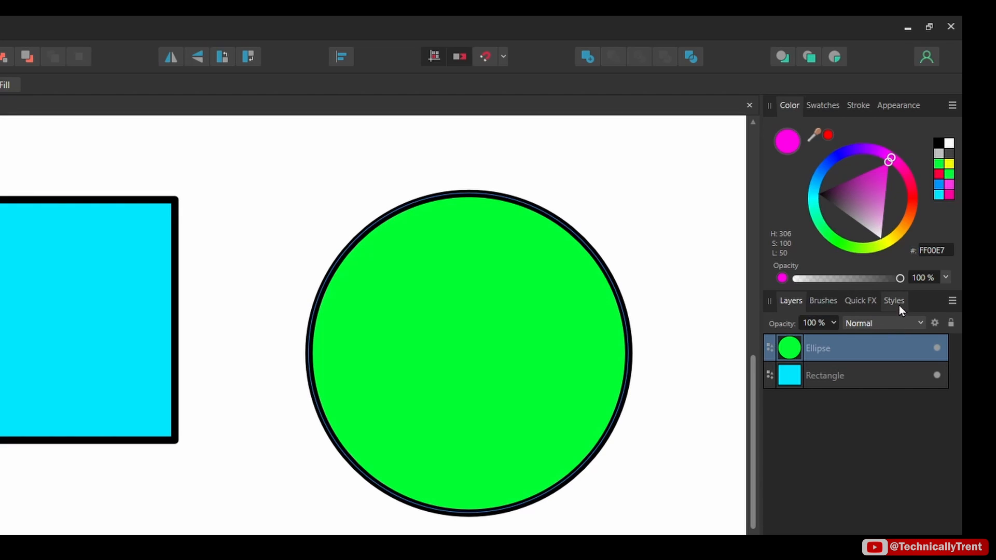
# Lower the pink fills to 24% opacity and review the circle's stacked fill list
pyautogui.moveTo(900, 278); pyautogui.dragTo(835, 278)
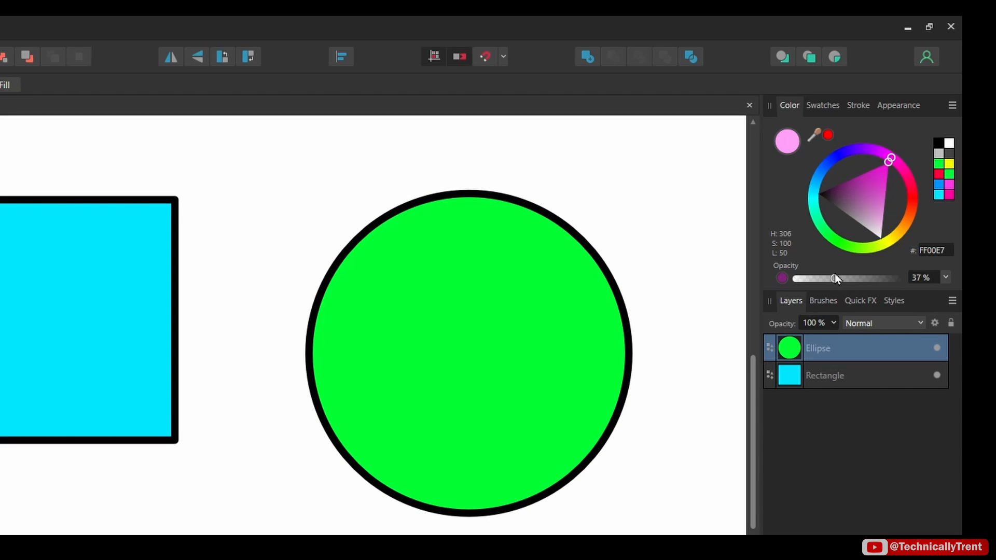
pyautogui.moveTo(834, 278); pyautogui.dragTo(821, 278)
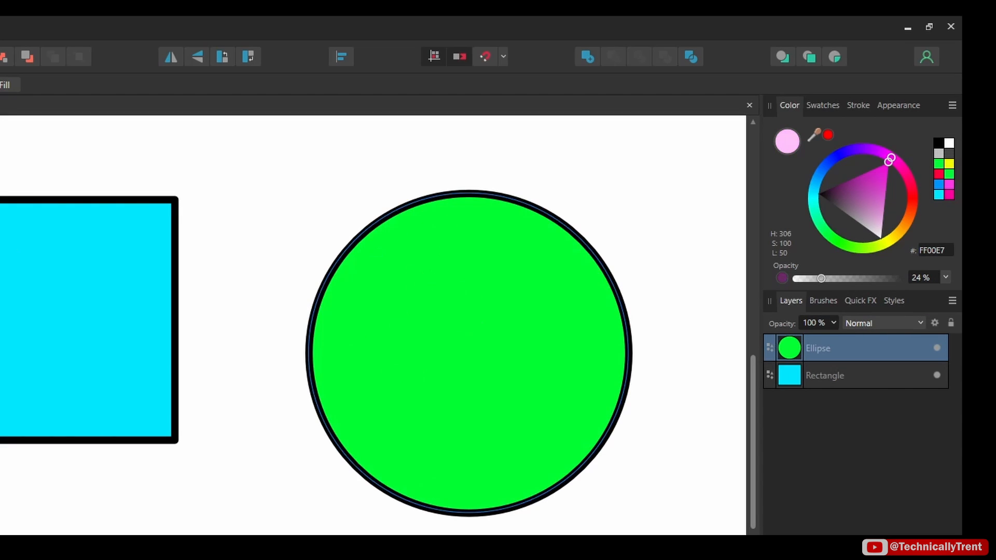
pyautogui.moveTo(308, 144)
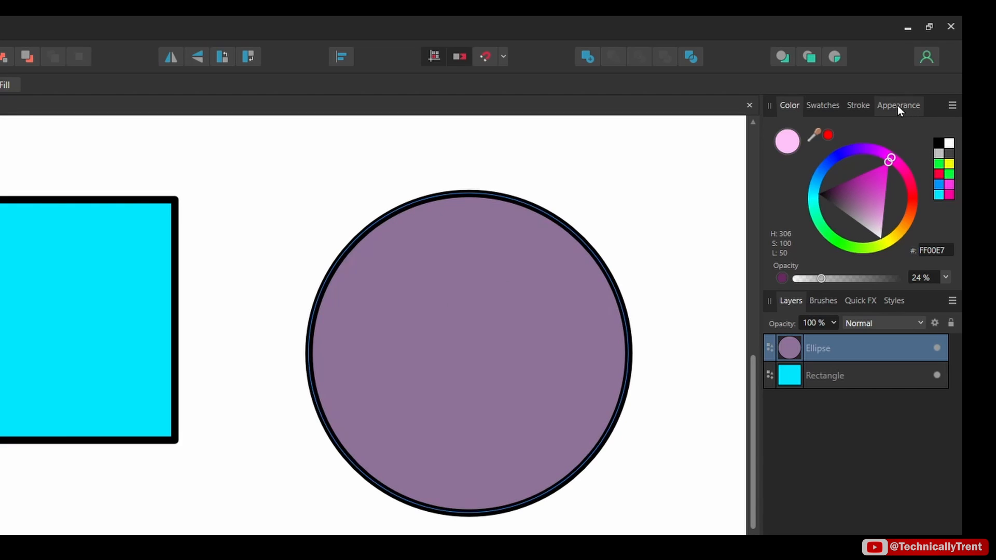
pyautogui.click(898, 105)
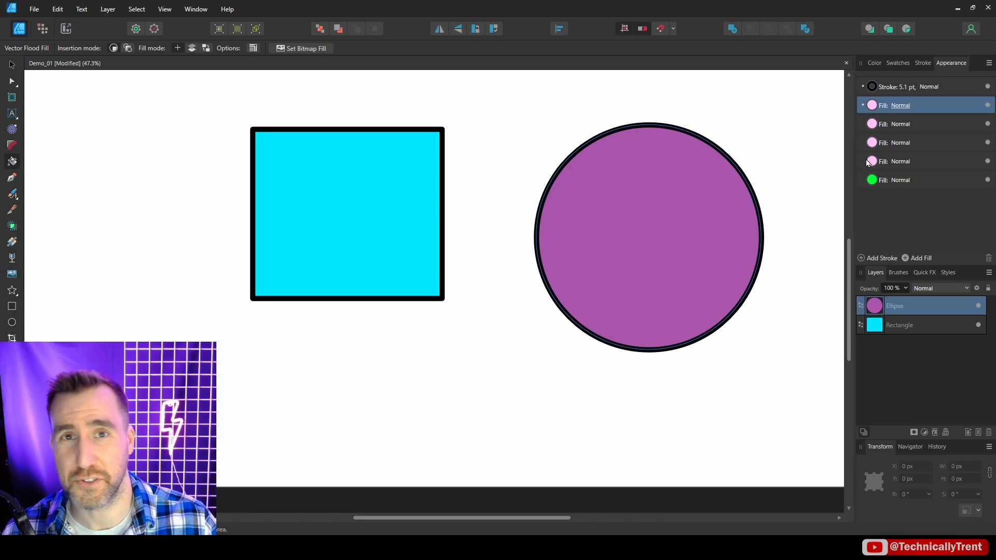
pyautogui.moveTo(831, 172)
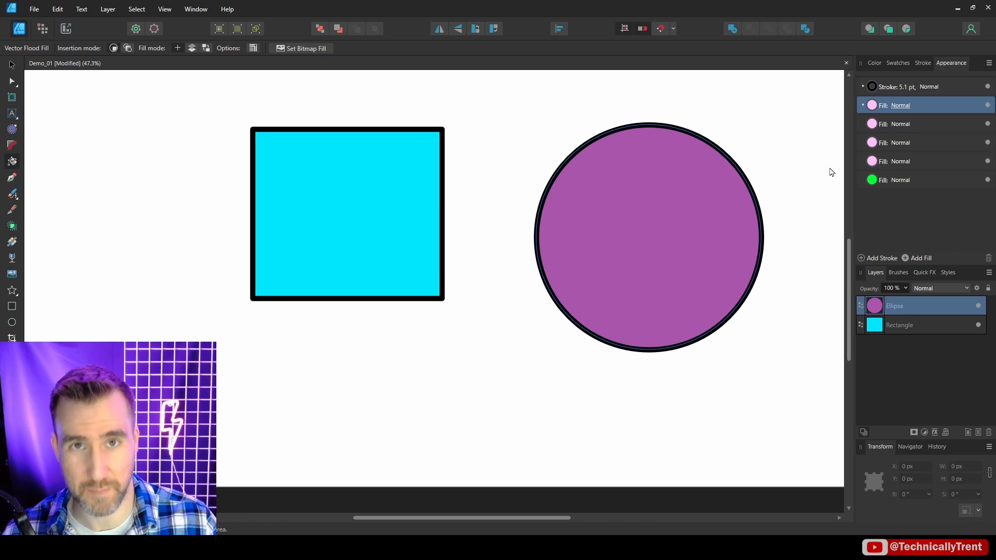
pyautogui.moveTo(794, 151)
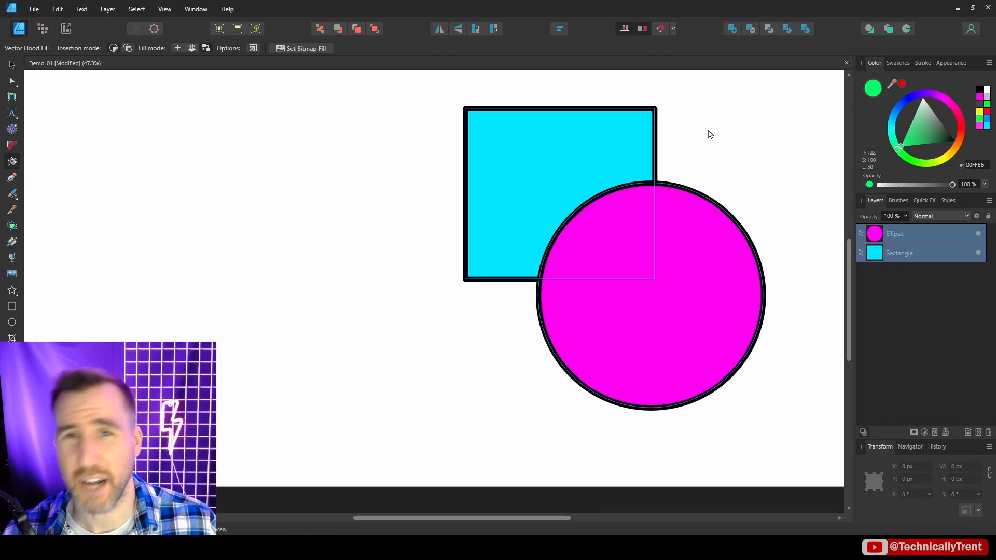
pyautogui.moveTo(705, 129)
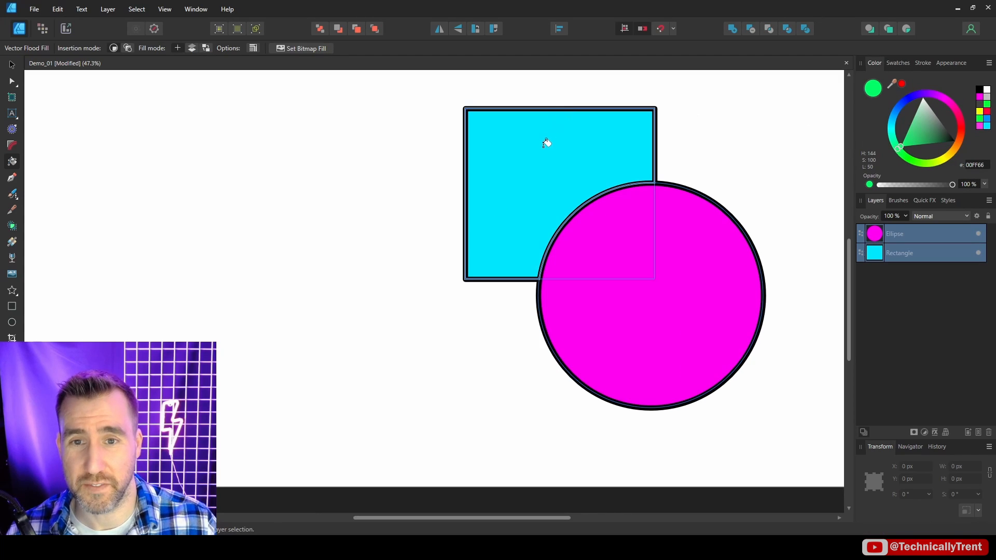
# Flood-fill the circle's area outside the rectangle green, keeping the overlap magenta
pyautogui.click(547, 143)
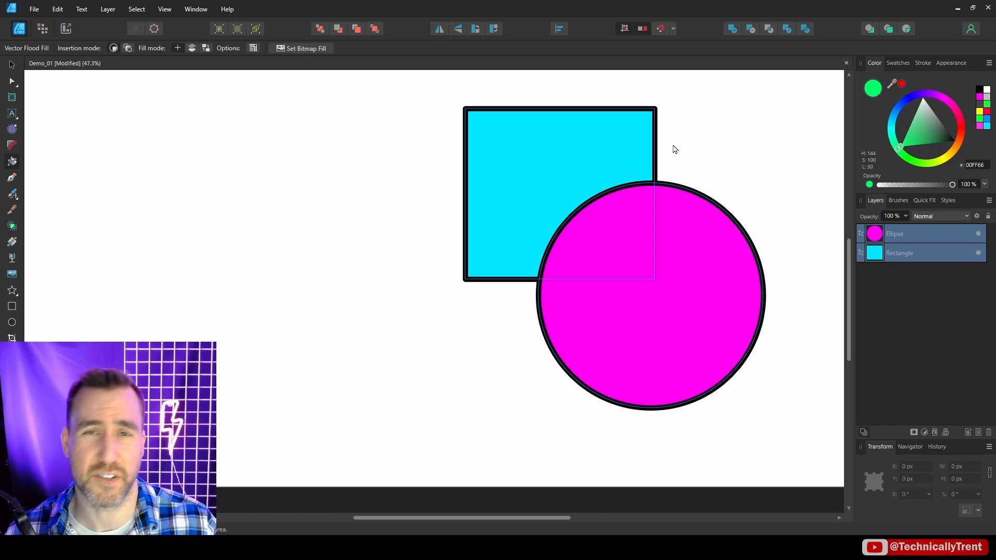
pyautogui.moveTo(703, 157)
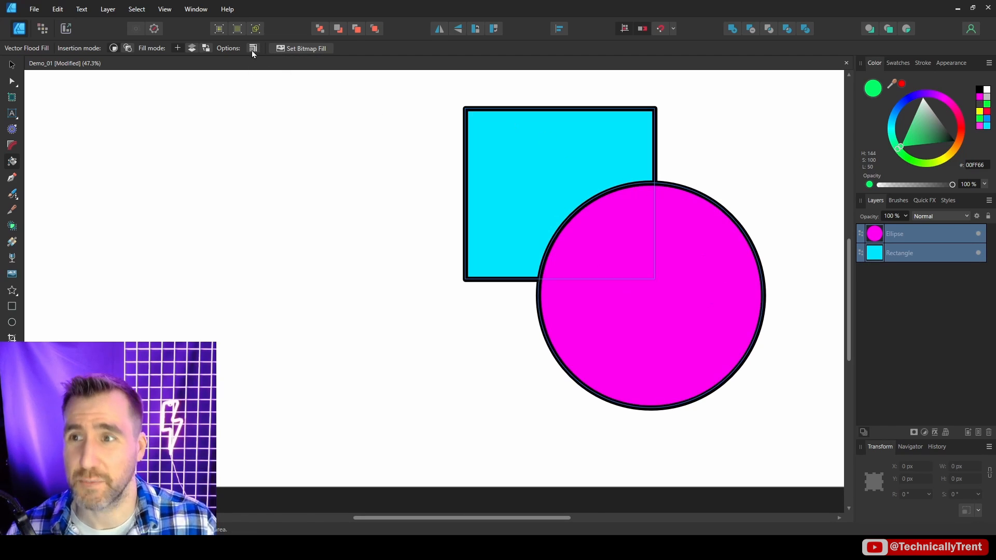
pyautogui.moveTo(253, 47)
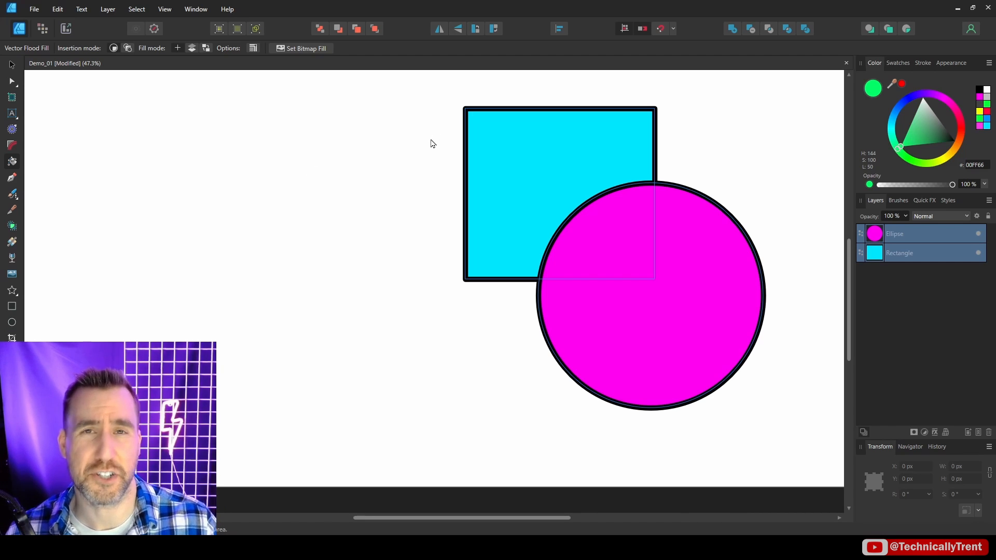
pyautogui.moveTo(387, 116)
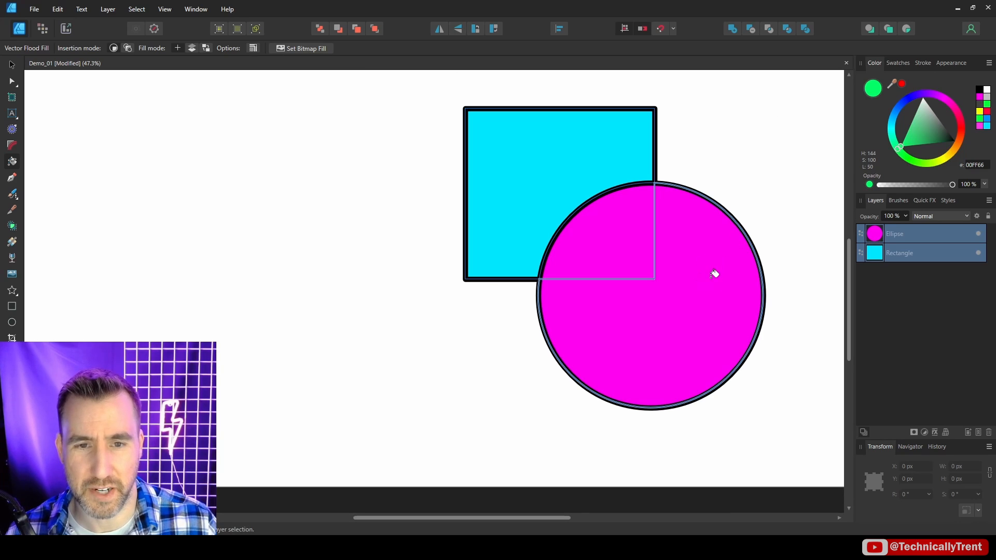
pyautogui.click(681, 313)
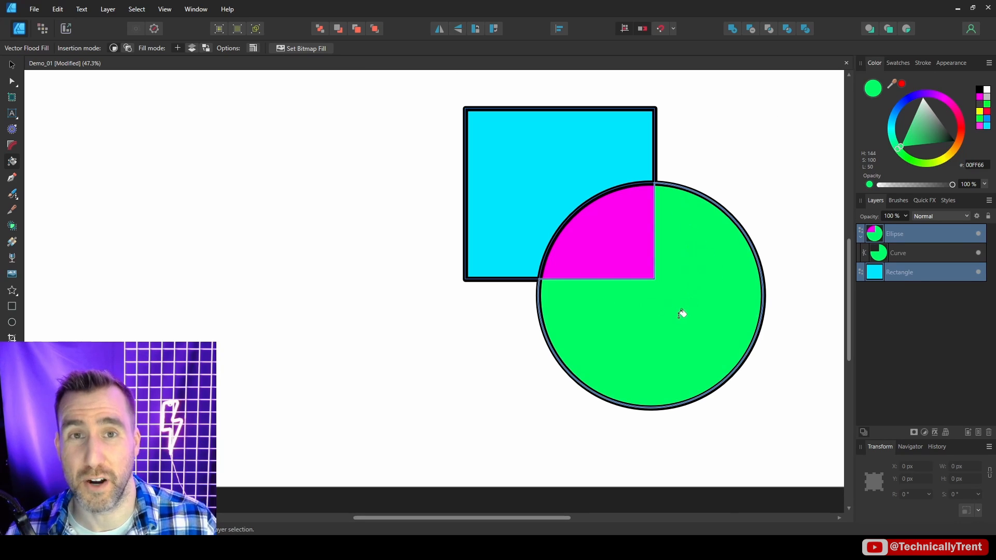
pyautogui.moveTo(577, 280)
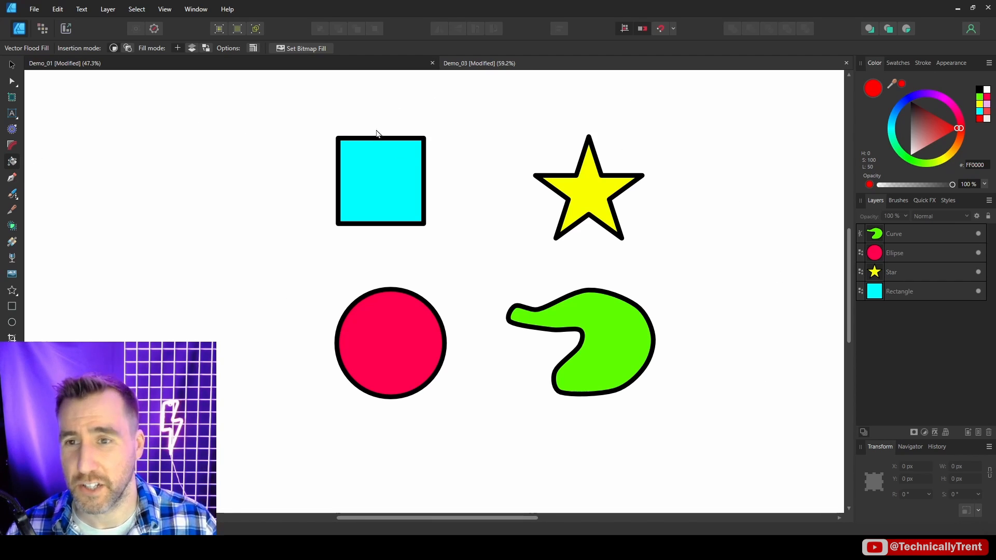
# Flood-fill the square red and the star outline purple, then move to the FlatColors deer document
pyautogui.click(380, 181)
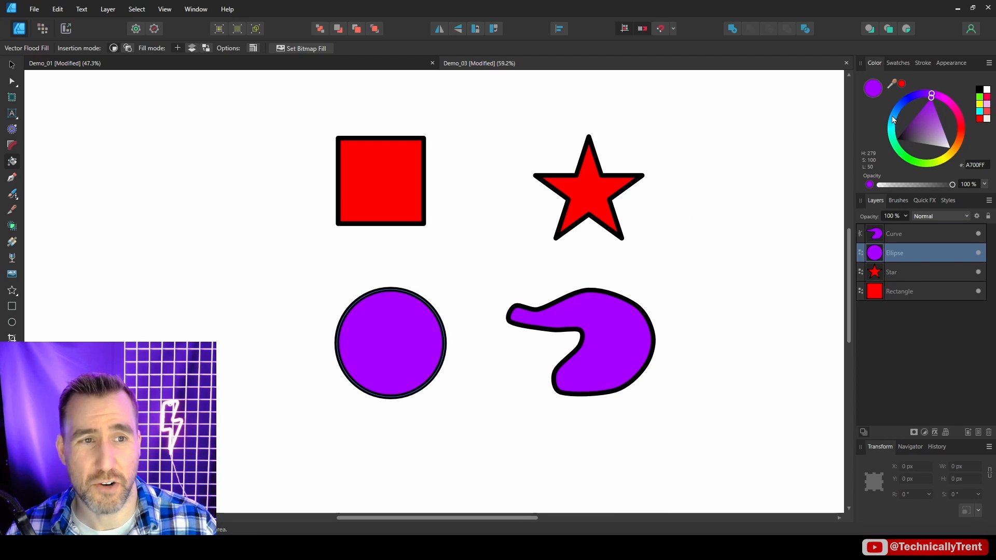
pyautogui.click(893, 119)
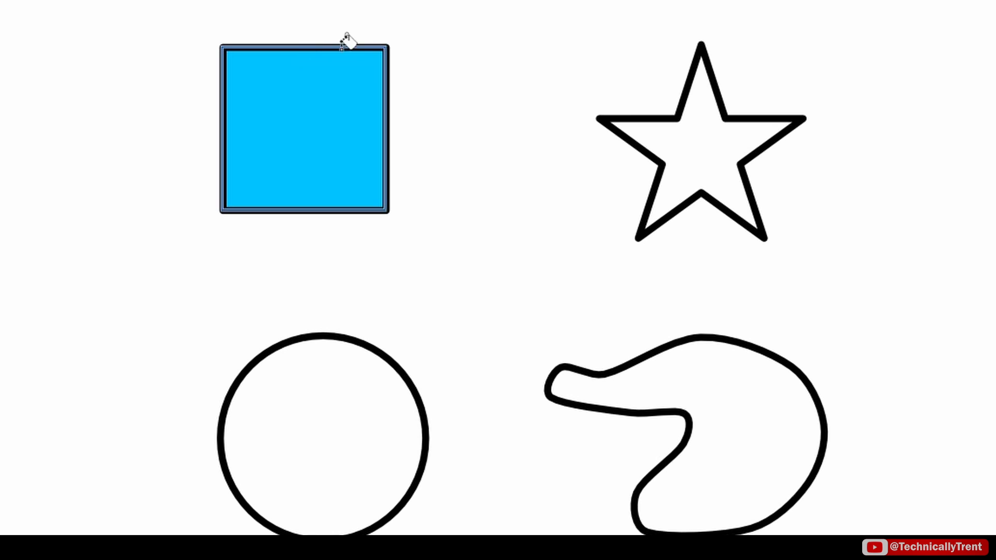
pyautogui.moveTo(712, 149)
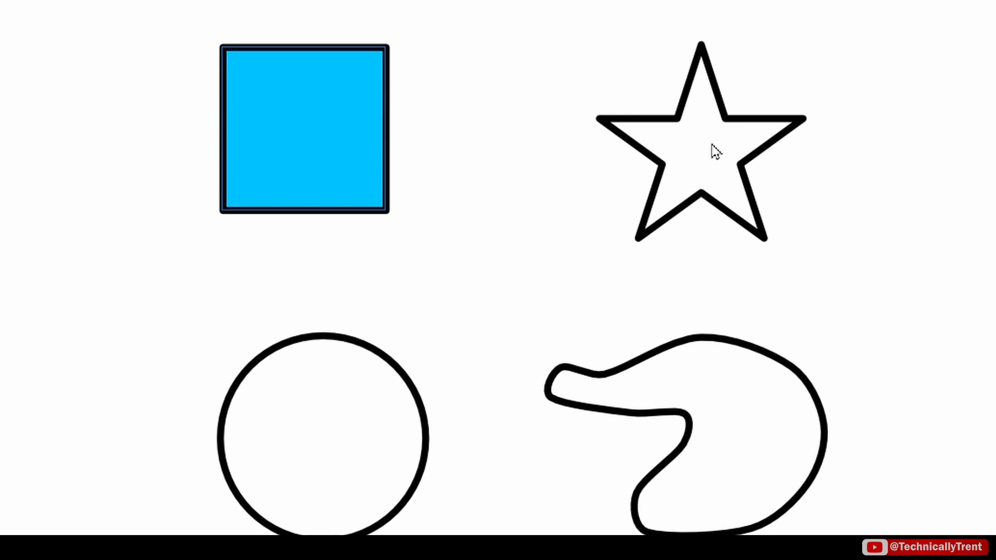
pyautogui.click(713, 151)
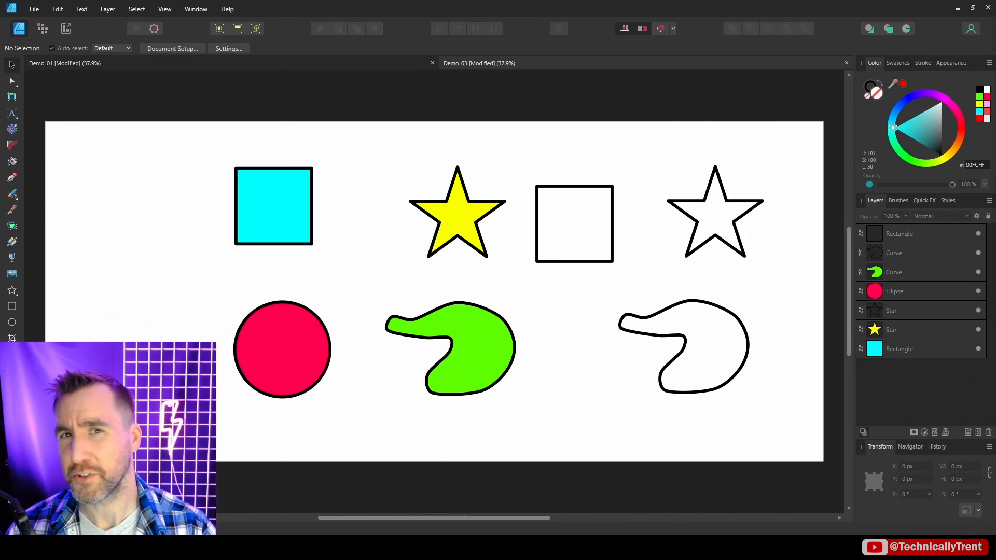
pyautogui.click(634, 63)
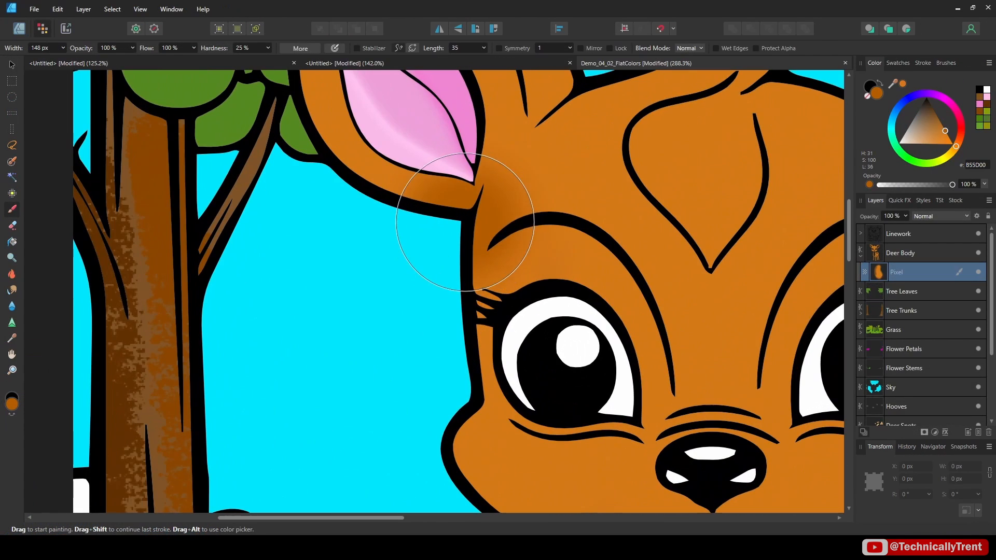